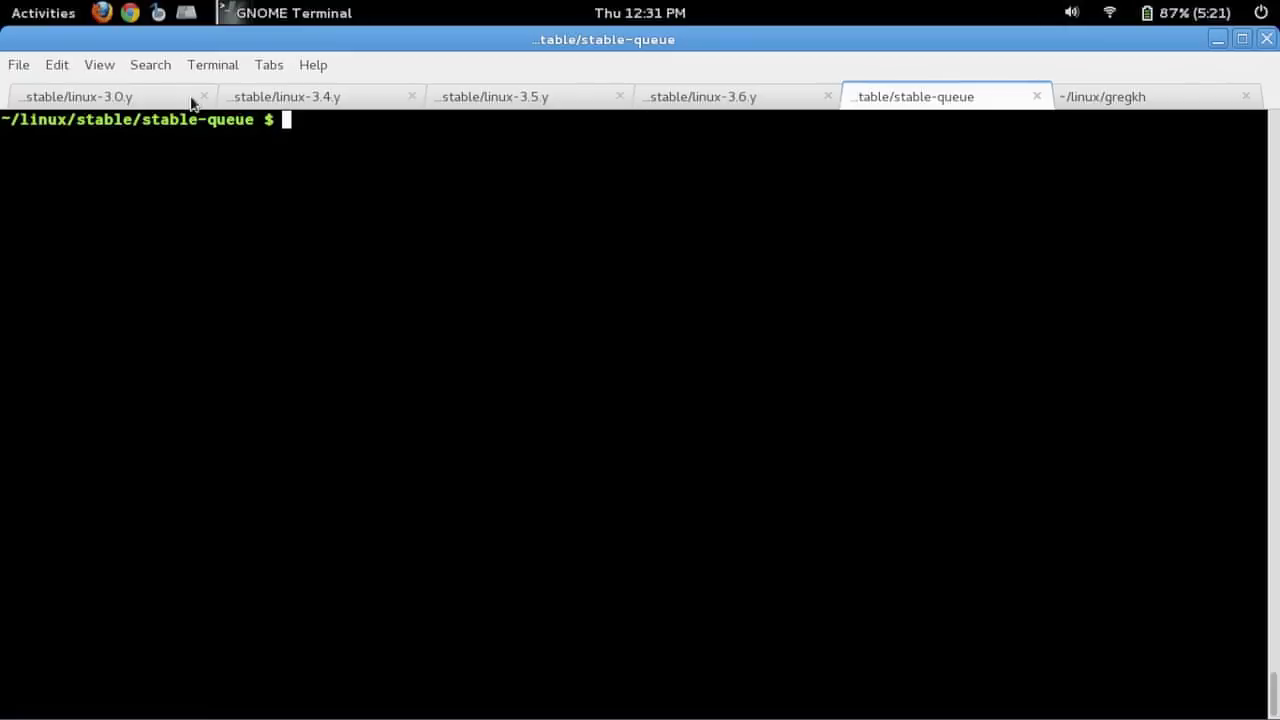
- Check the linux-3.0.y, 3.4.y, 3.5.y and 3.6.y terminals, then return to stable-queue
{"action": "left_click", "coordinate": [76, 96]}
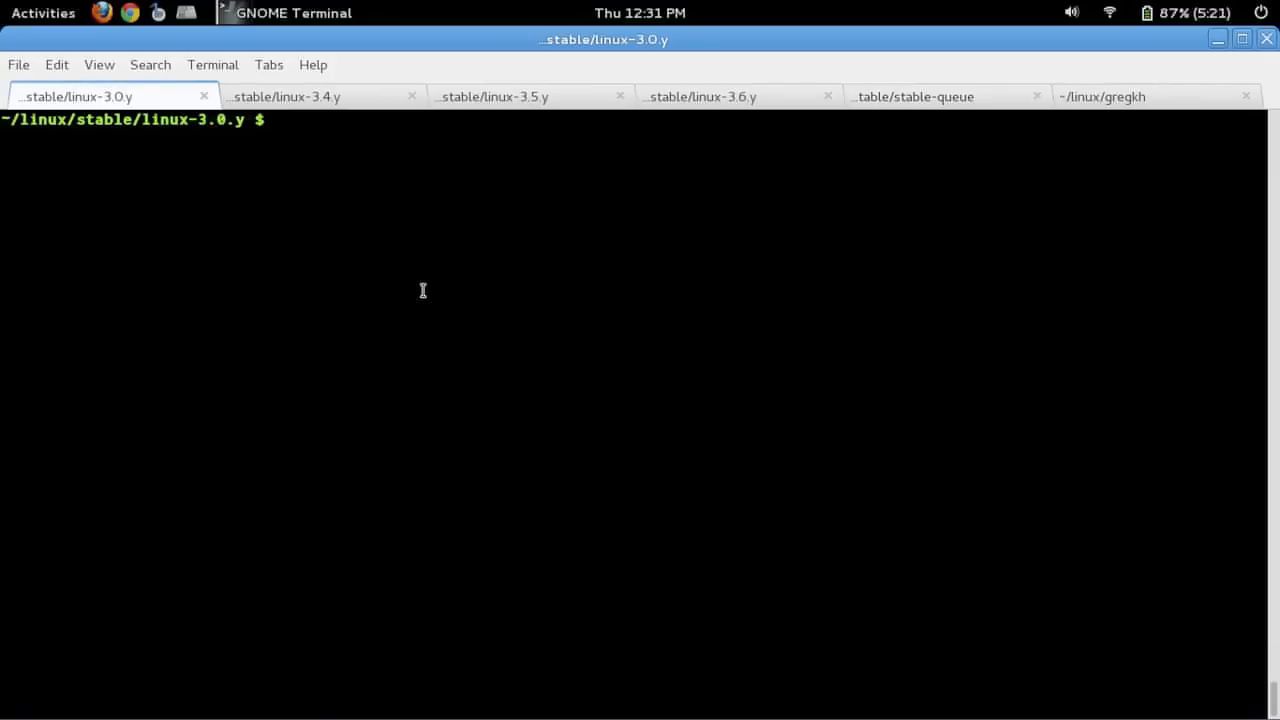
{"action": "key", "text": "alt+2"}
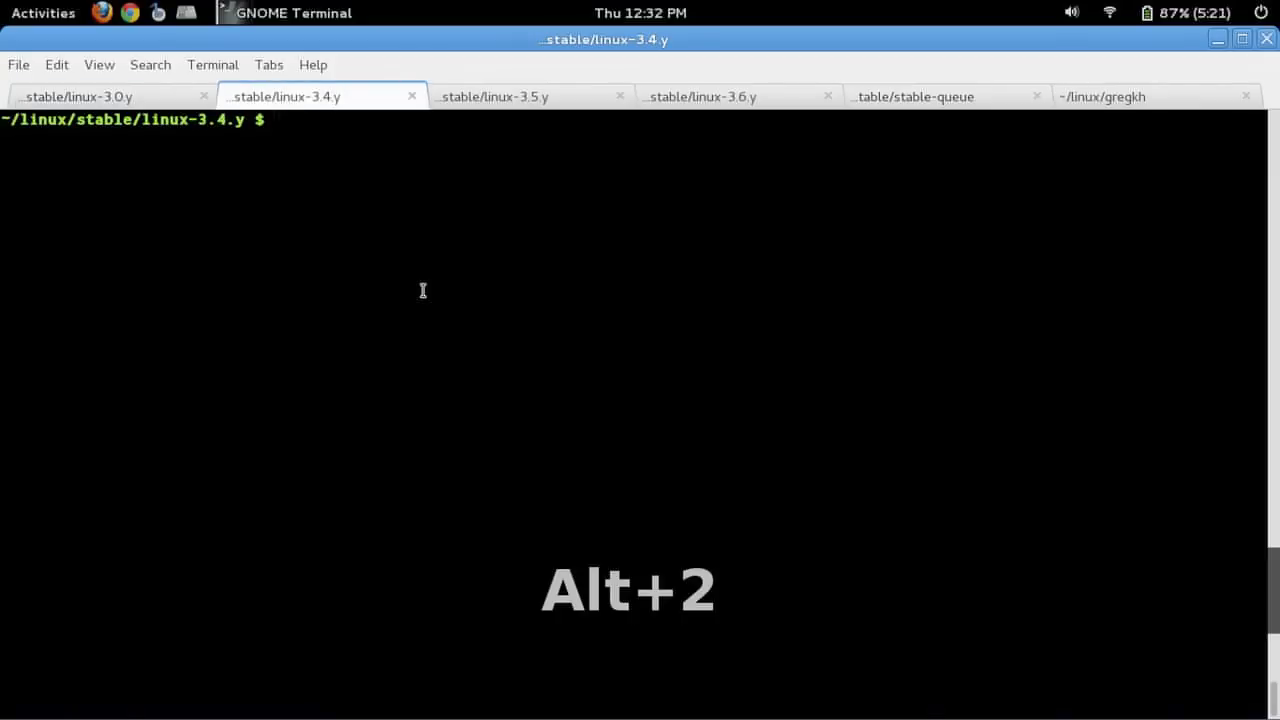
{"action": "key", "text": "alt+3"}
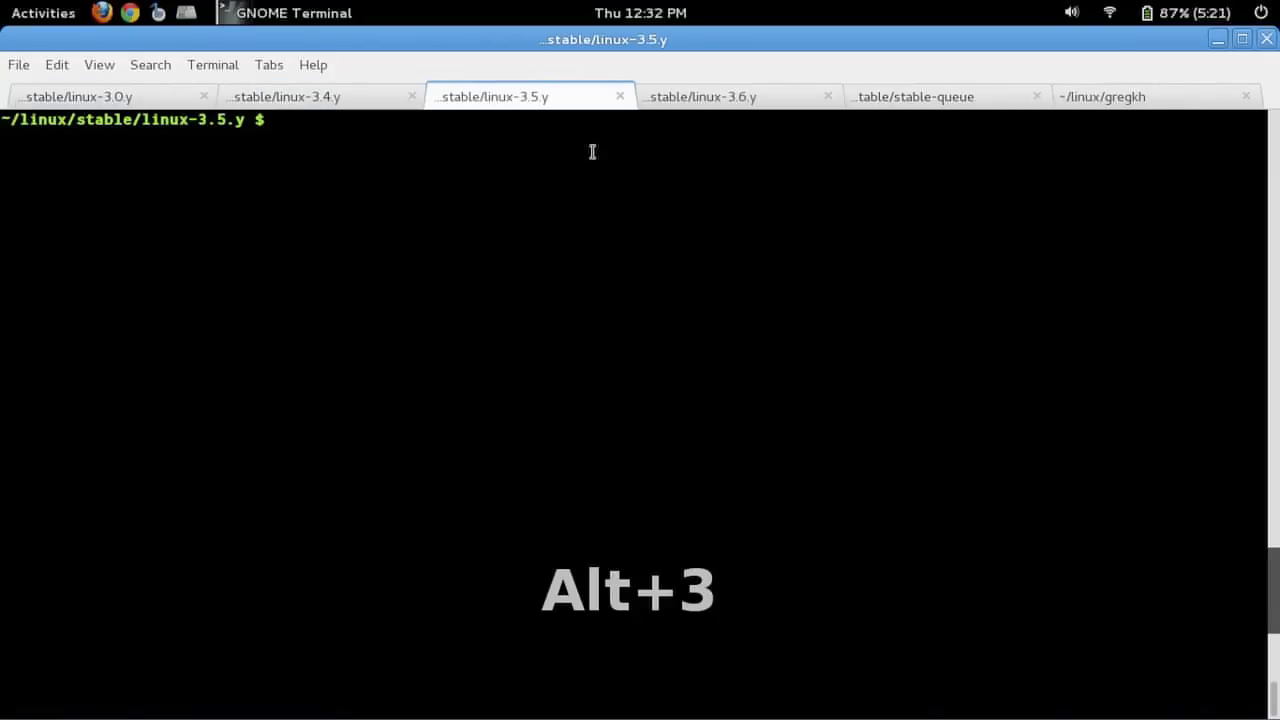
{"action": "key", "text": "alt+4"}
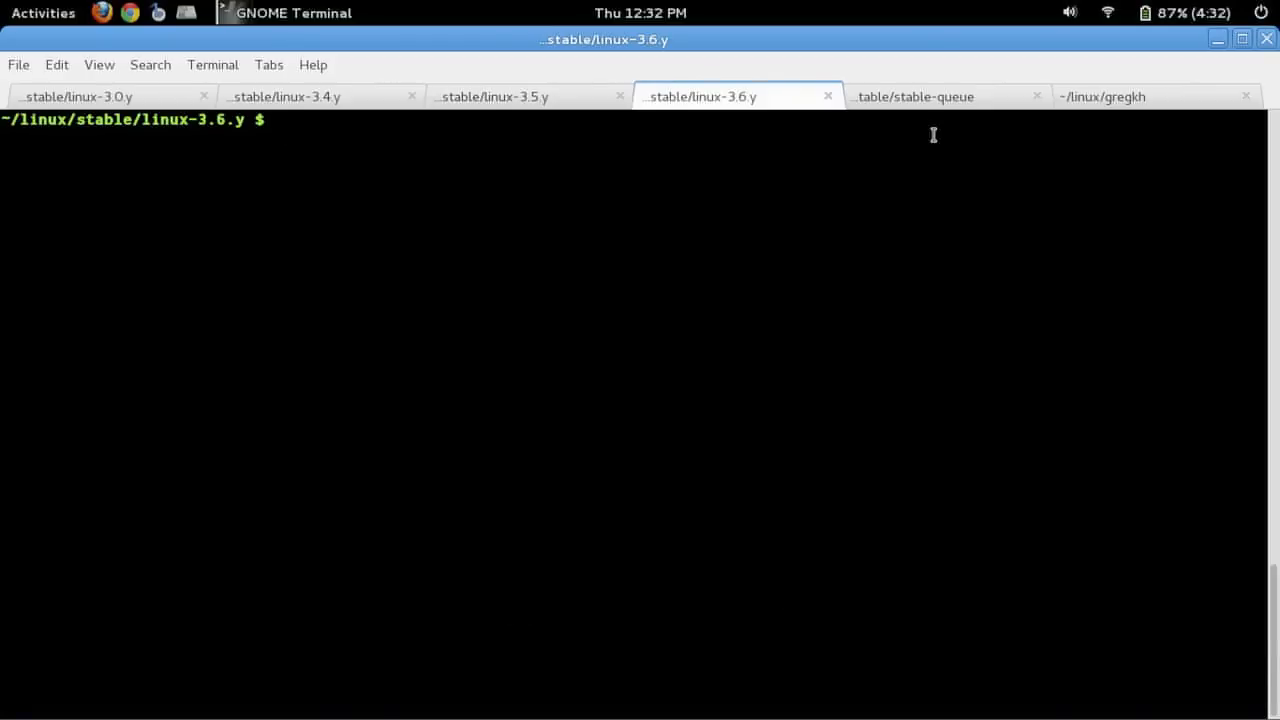
{"action": "left_click", "coordinate": [915, 96]}
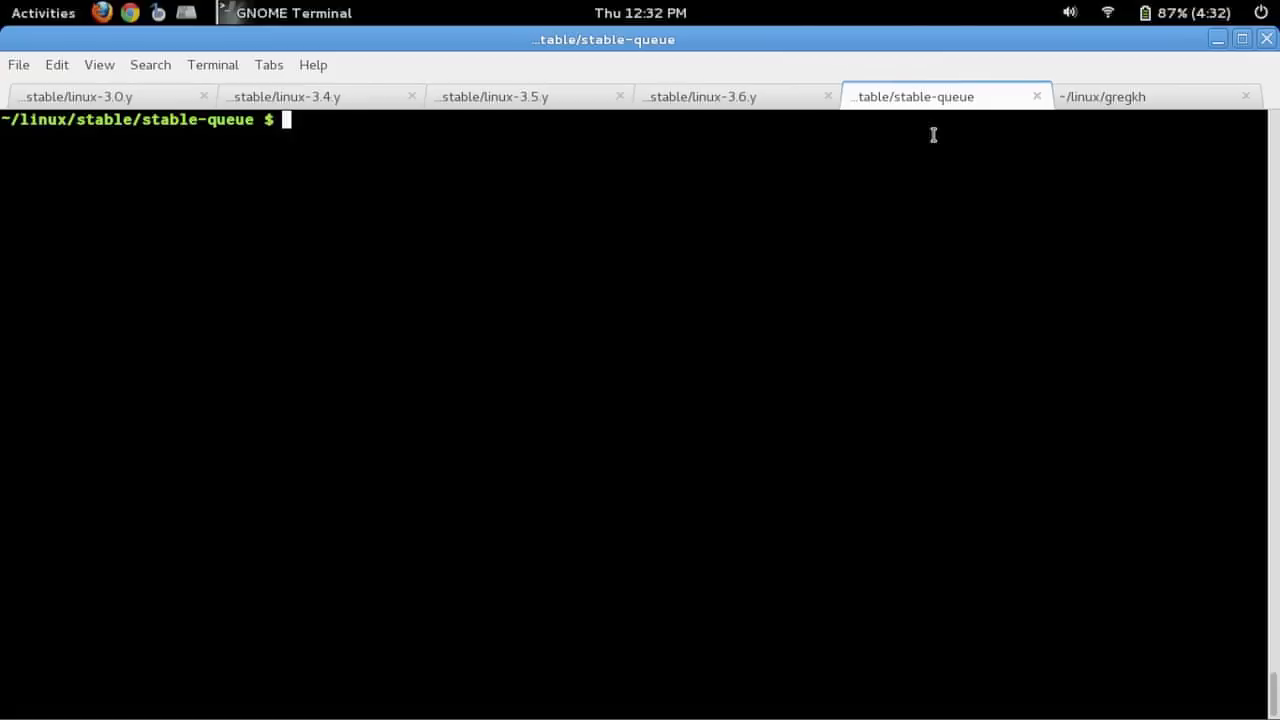
{"action": "mouse_move", "coordinate": [1040, 110]}
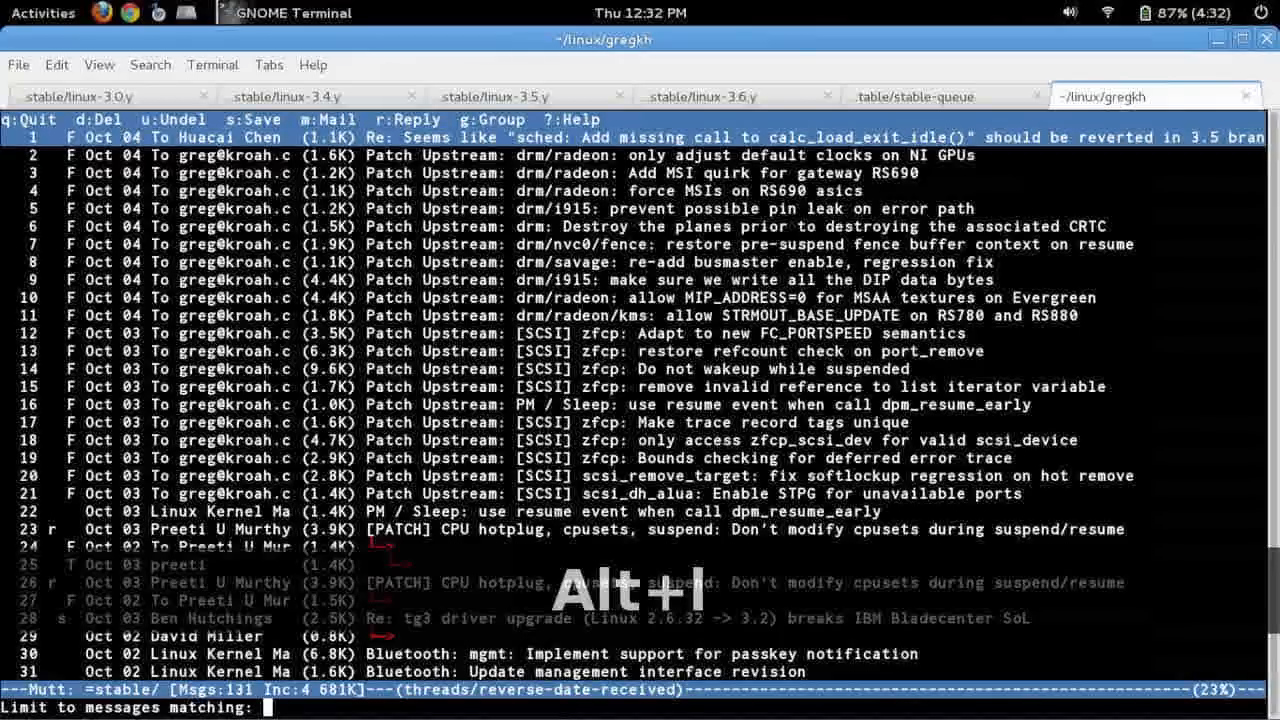
- Limit mutt's index to messages matching 'scsi' and step through them
{"action": "type", "text": "scsi"}
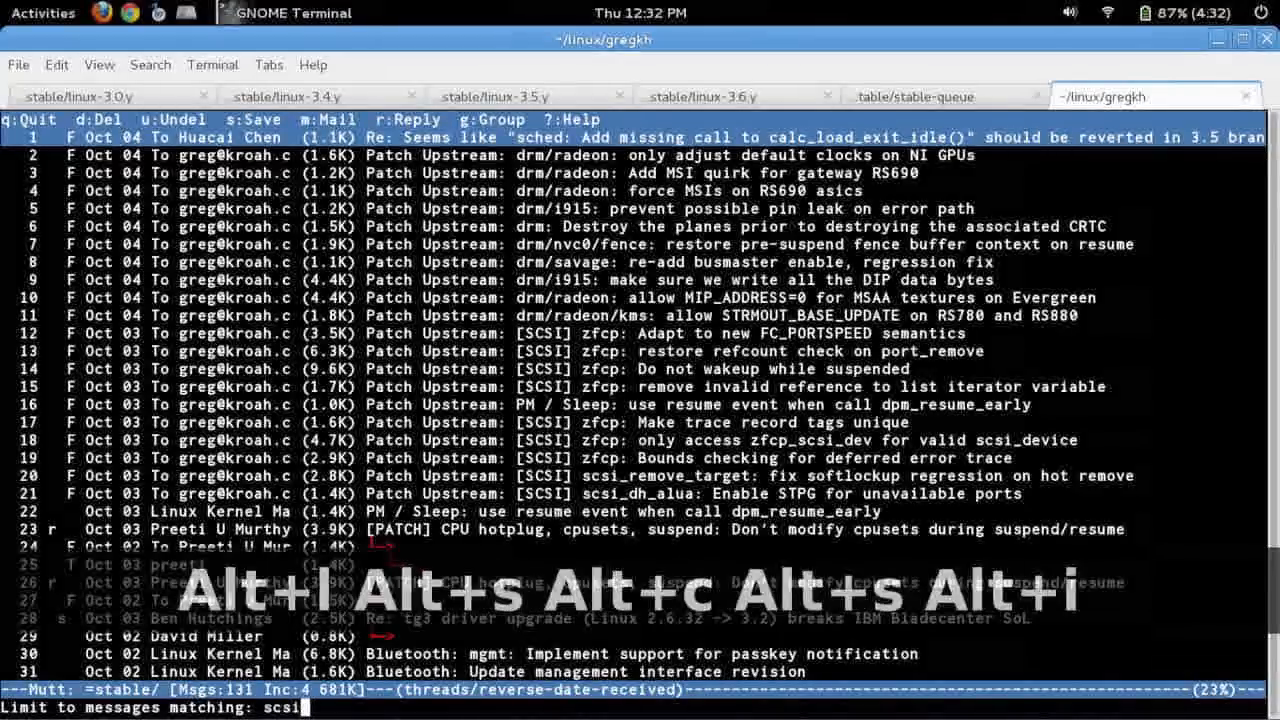
{"action": "key", "text": "Return"}
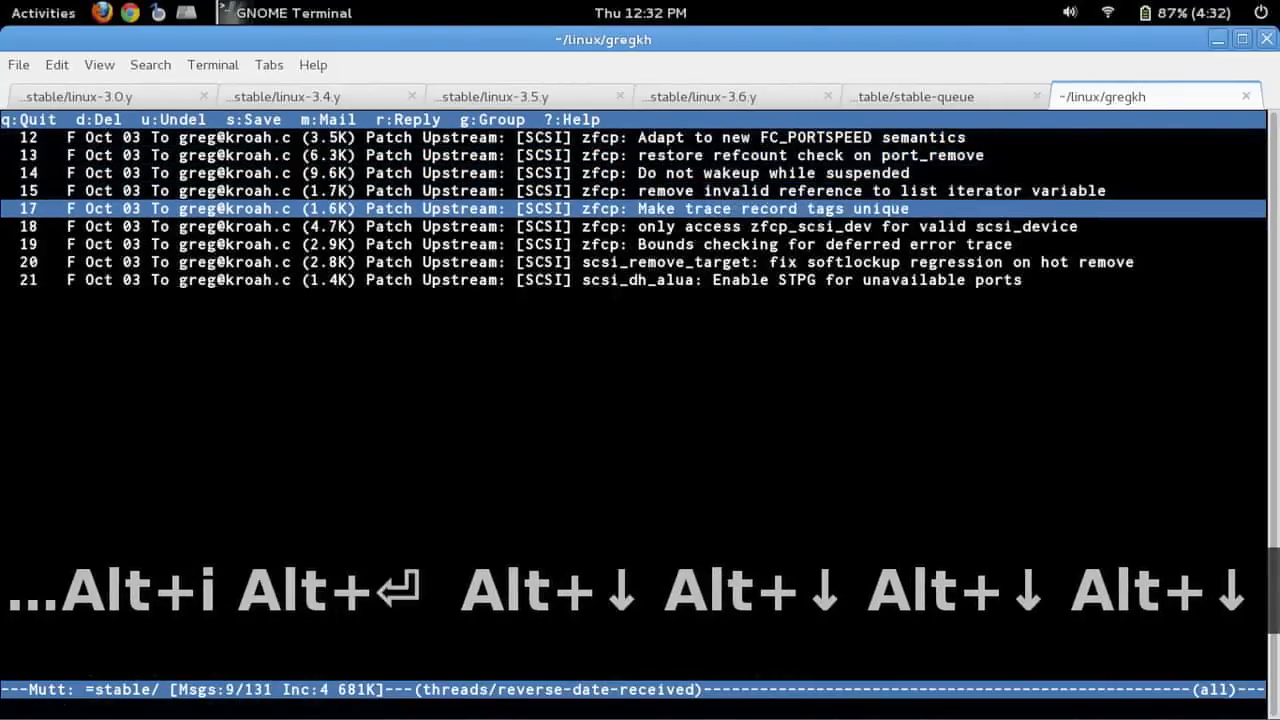
{"action": "key", "text": "Down"}
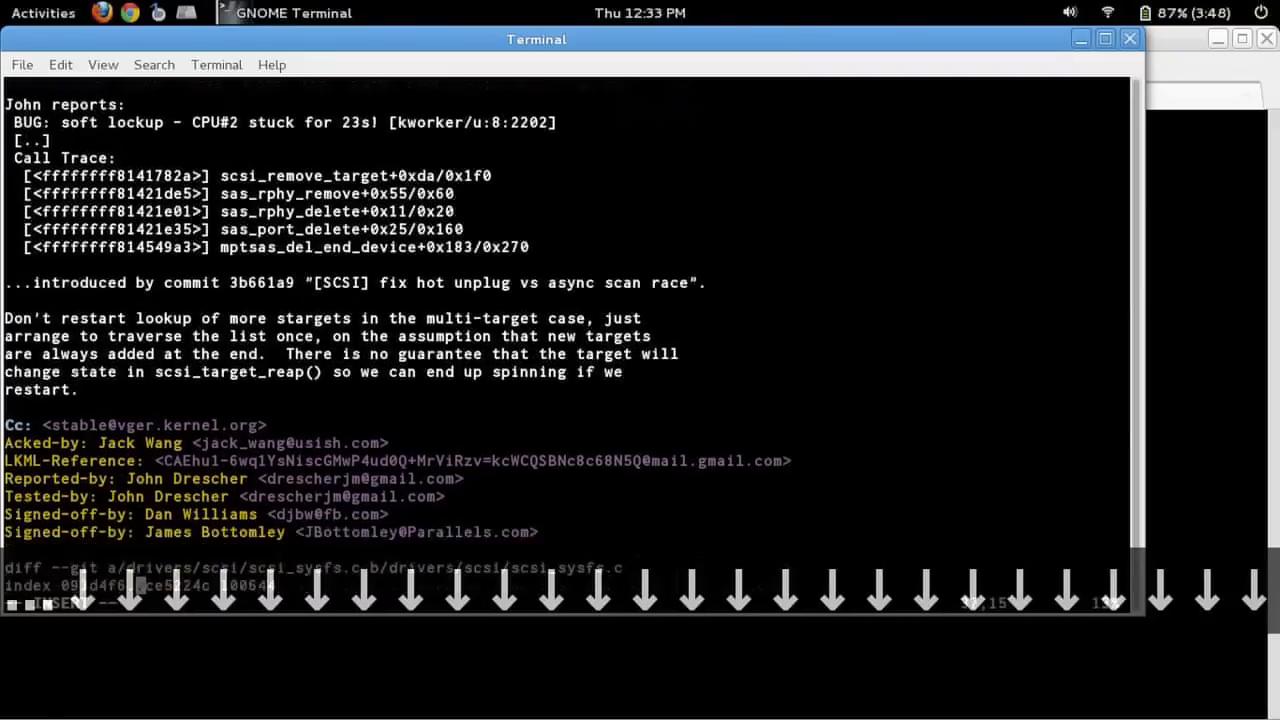
- Scroll through the SCSI softlockup patch in Vim
{"action": "scroll", "scroll_direction": "down", "scroll_amount": 3}
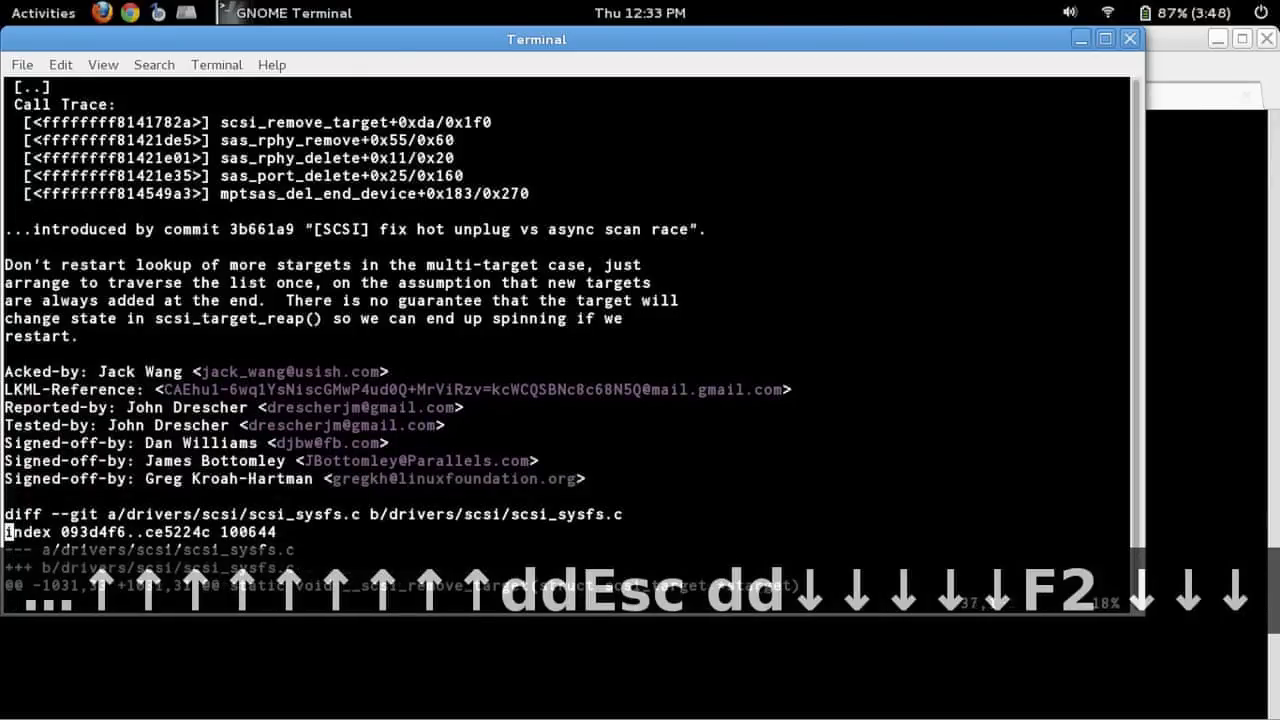
{"action": "scroll", "scroll_direction": "down", "scroll_amount": 3}
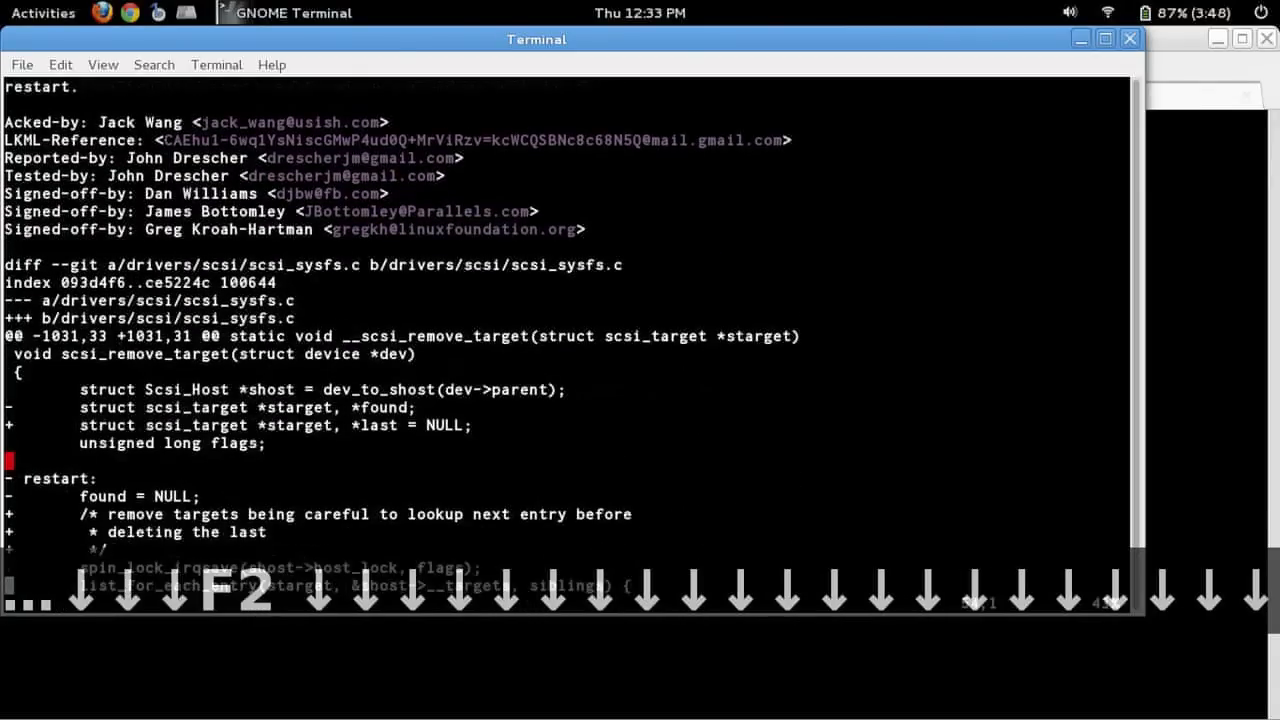
{"action": "scroll", "scroll_direction": "down", "scroll_amount": 3}
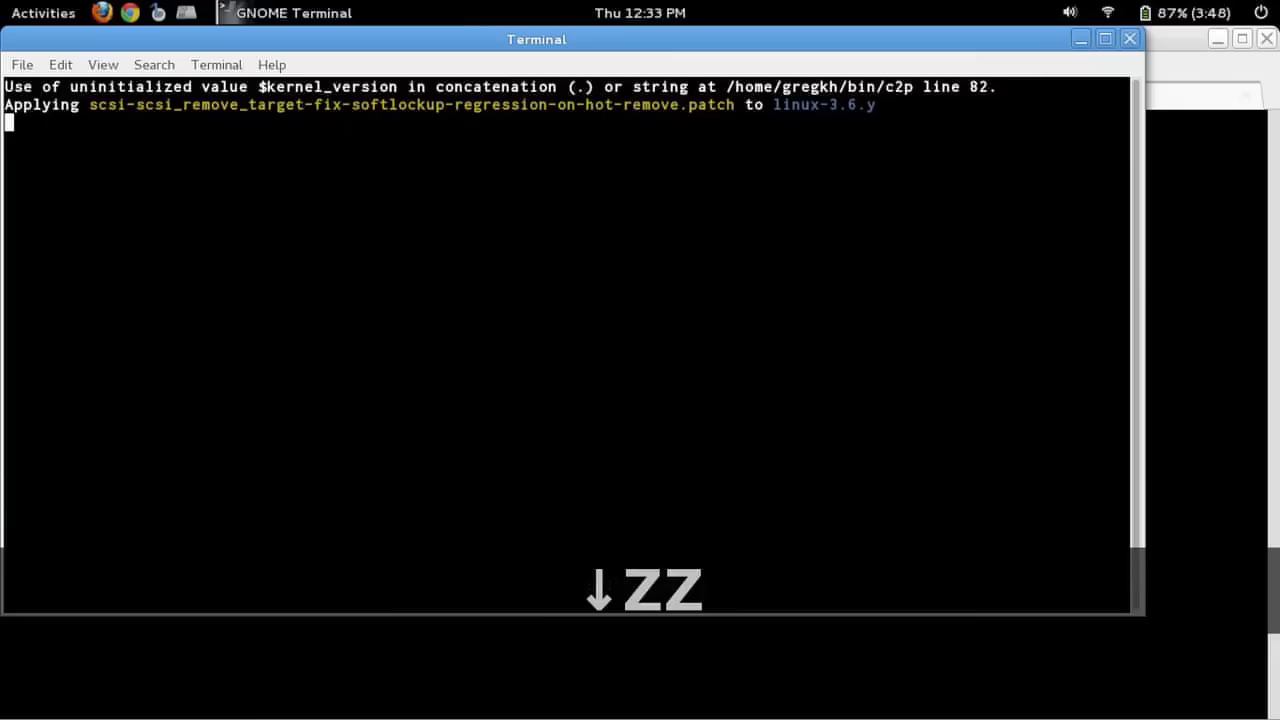
- Continue applying the patch and answer b at the fuzz prompt to edit file and patch
{"action": "key", "text": "Return"}
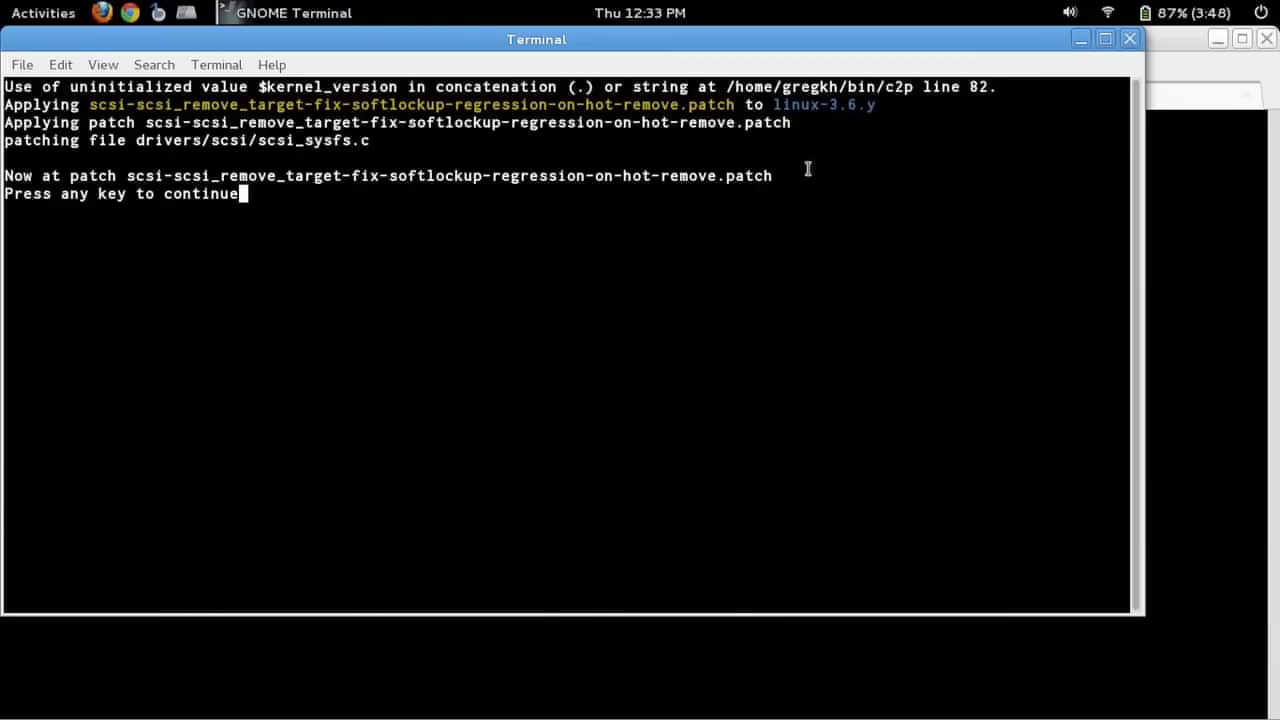
{"action": "mouse_move", "coordinate": [259, 157]}
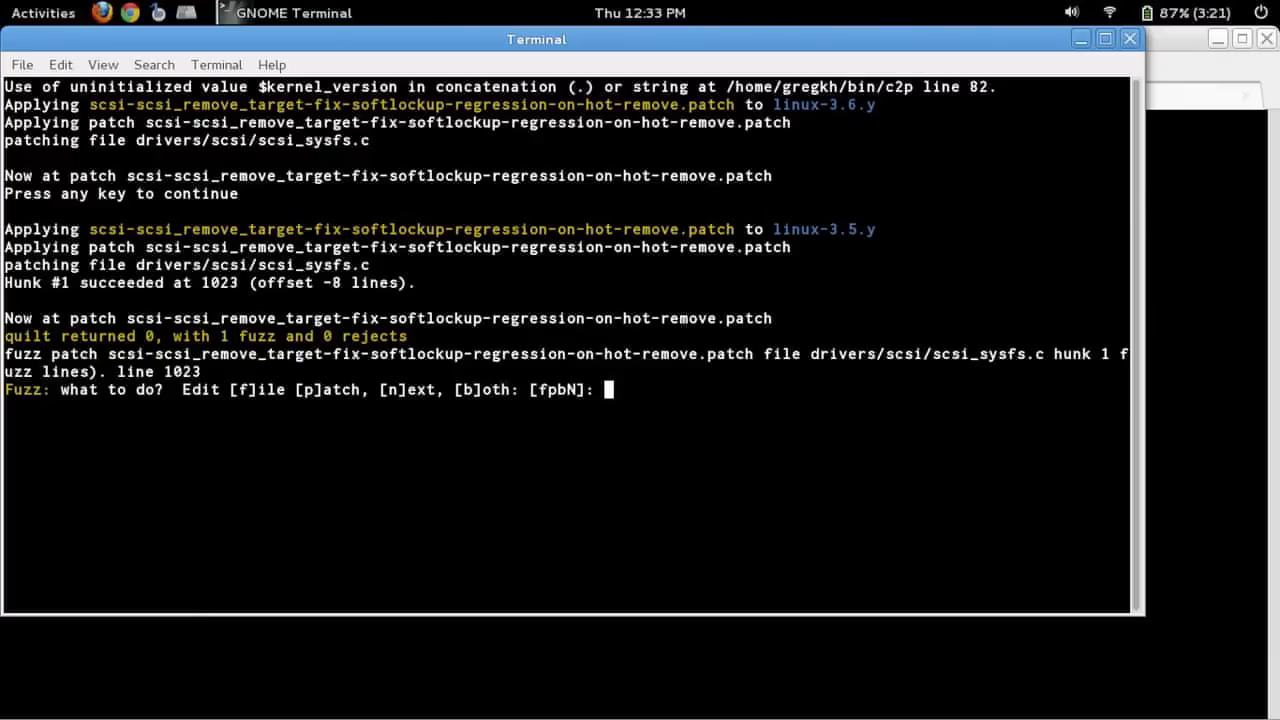
{"action": "type", "text": "b"}
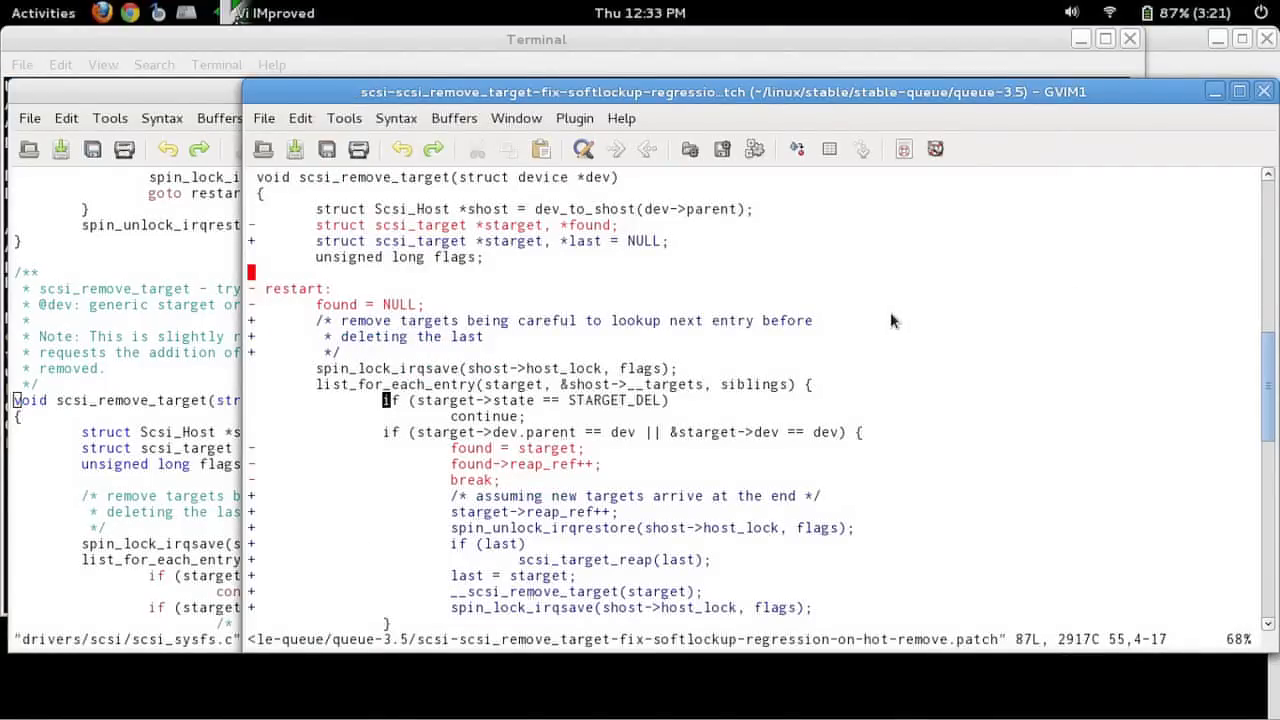
- Close all GVim windows with :qa after reviewing the fuzzed hunk
{"action": "type", "text": ":qa"}
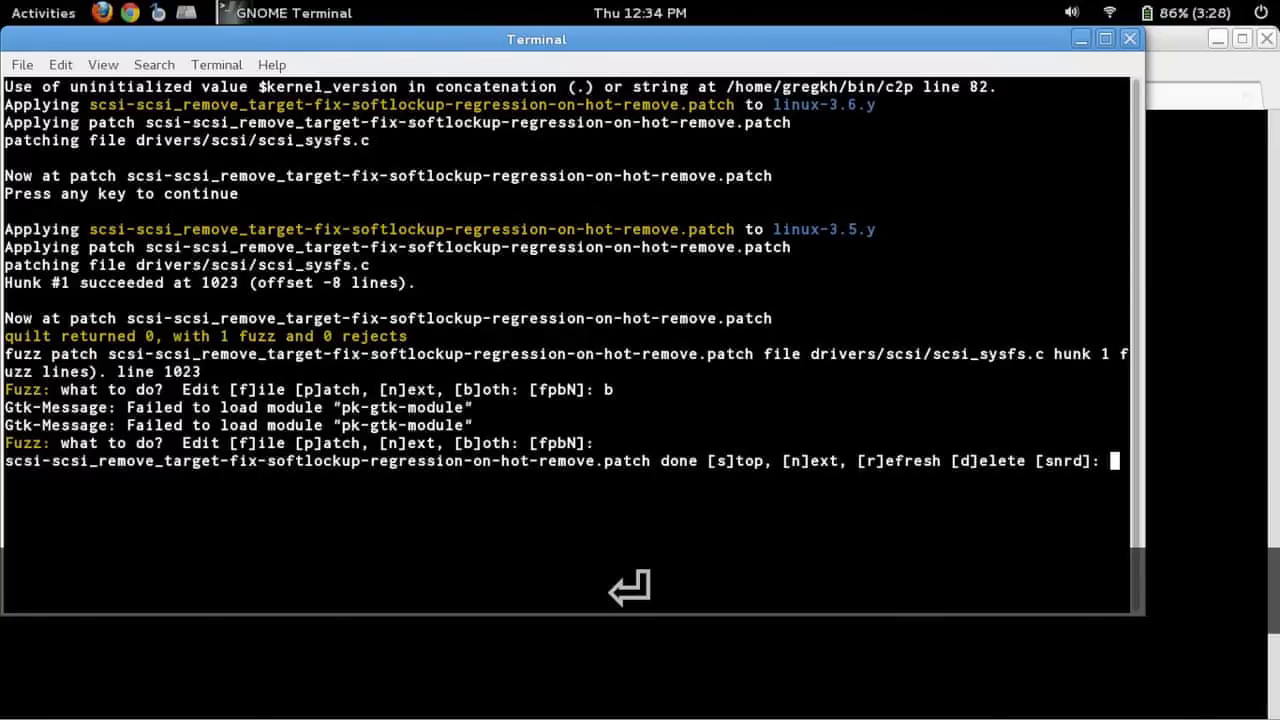
- Answer r to refresh the softlockup patch for the 3.5, 3.4 and 3.0 queues
{"action": "type", "text": "r"}
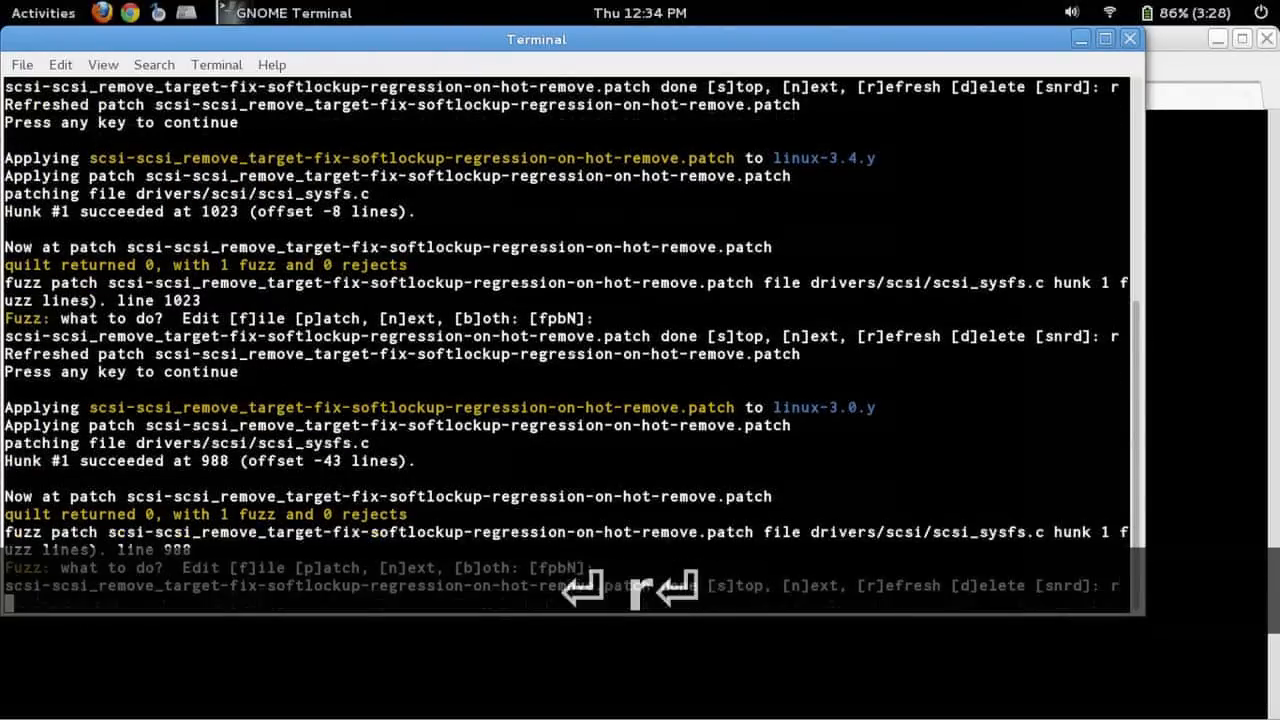
{"action": "key", "text": "Return"}
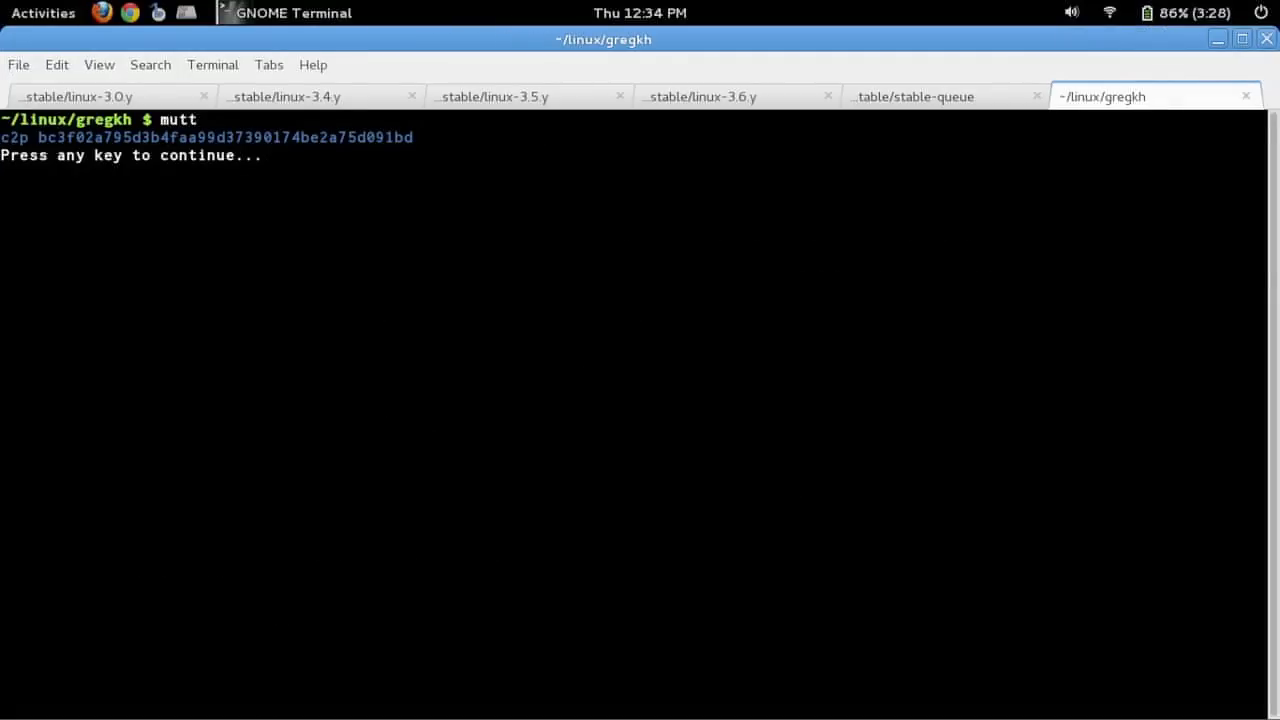
- Dismiss the script's 'Press any key to continue' message
{"action": "key", "text": "s"}
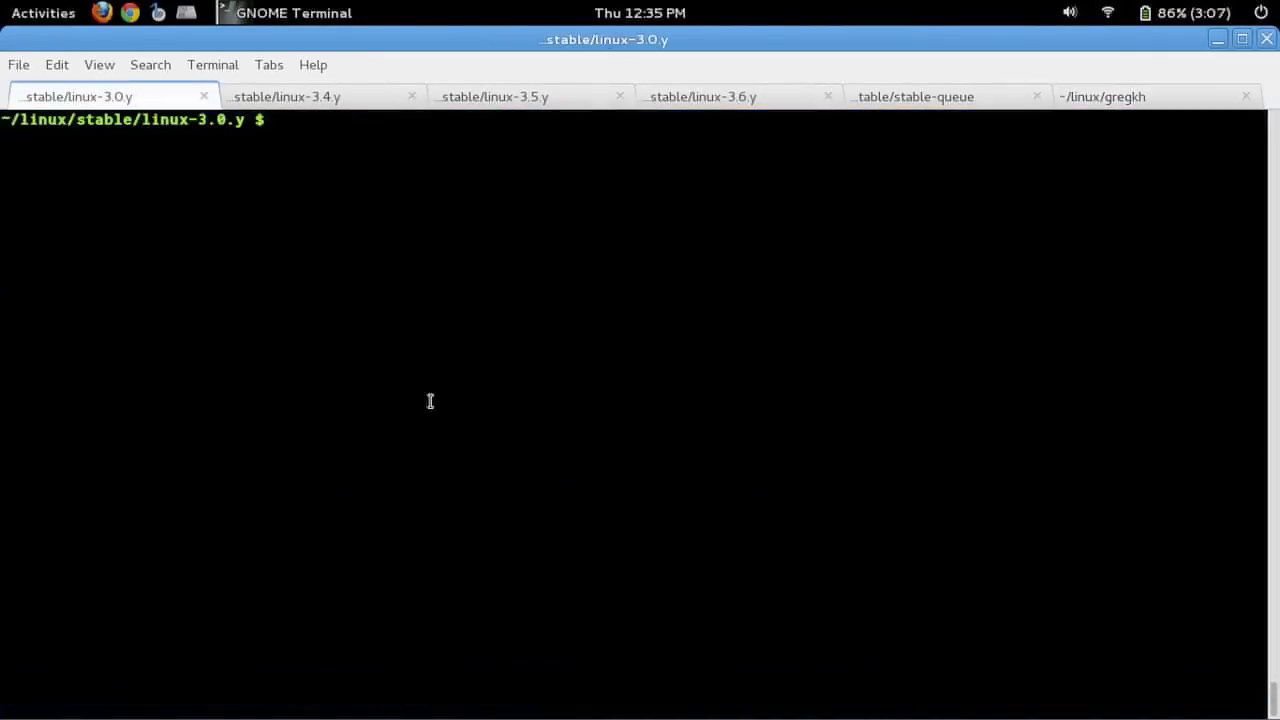
- List the linux-3.0.y queued patches, then look over the 3.5.y, 3.6.y and stable-queue terminals
{"action": "type", "text": "q"}
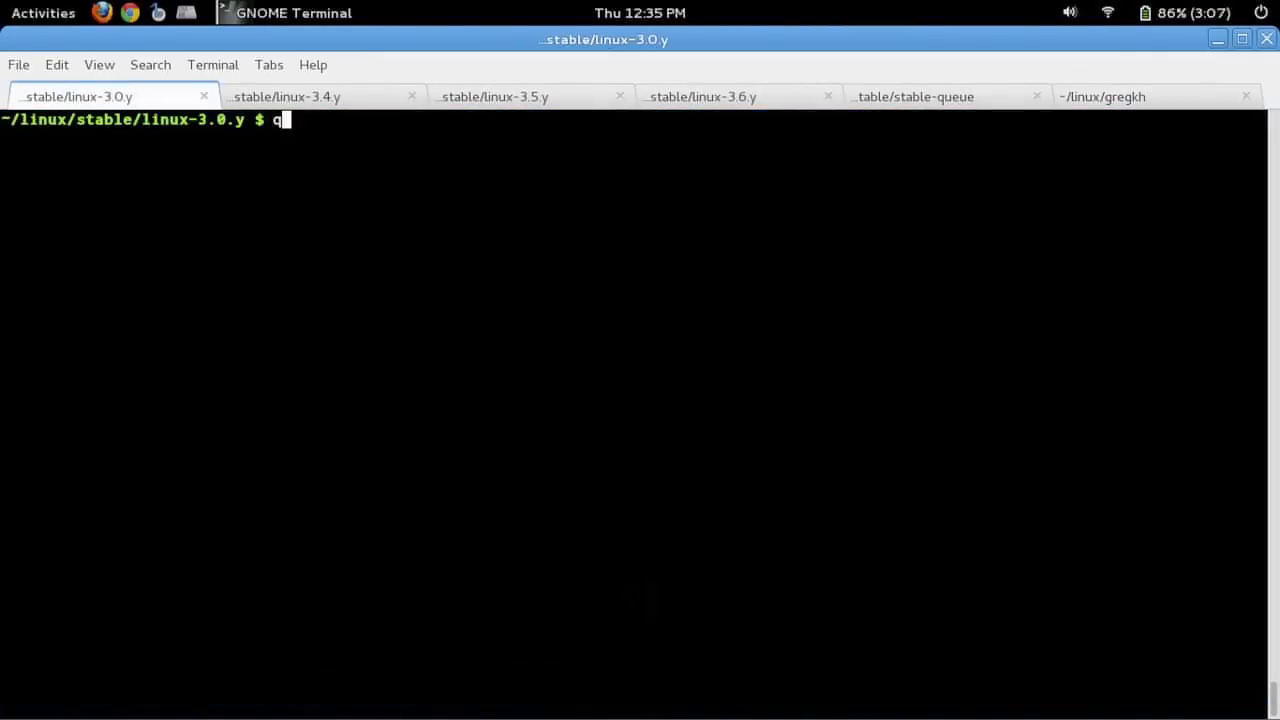
{"action": "key", "text": "Return"}
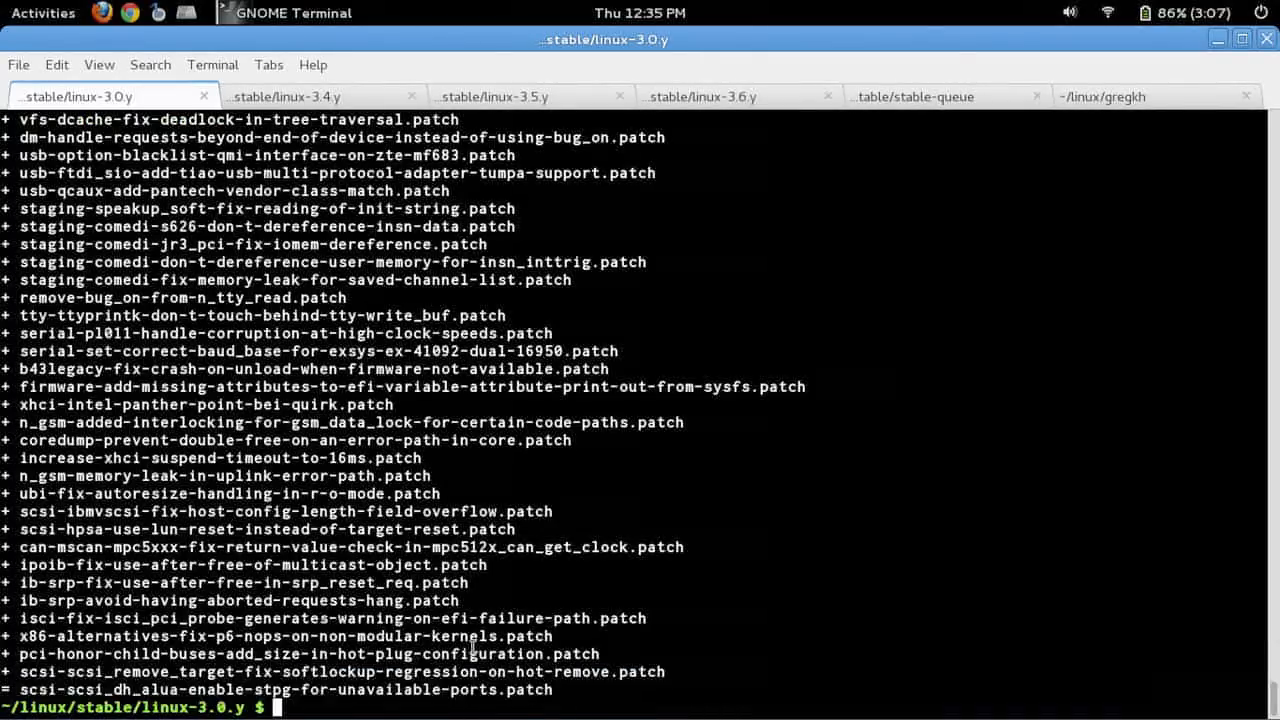
{"action": "left_click", "coordinate": [493, 96]}
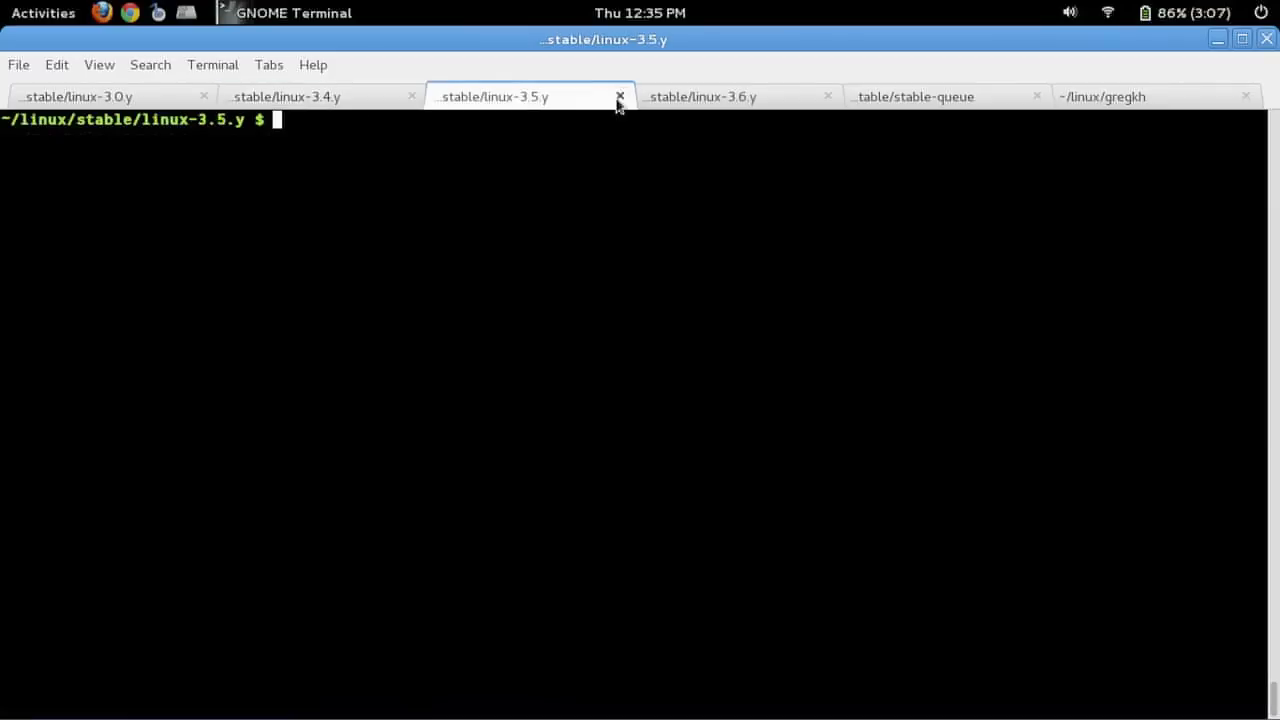
{"action": "left_click", "coordinate": [702, 96]}
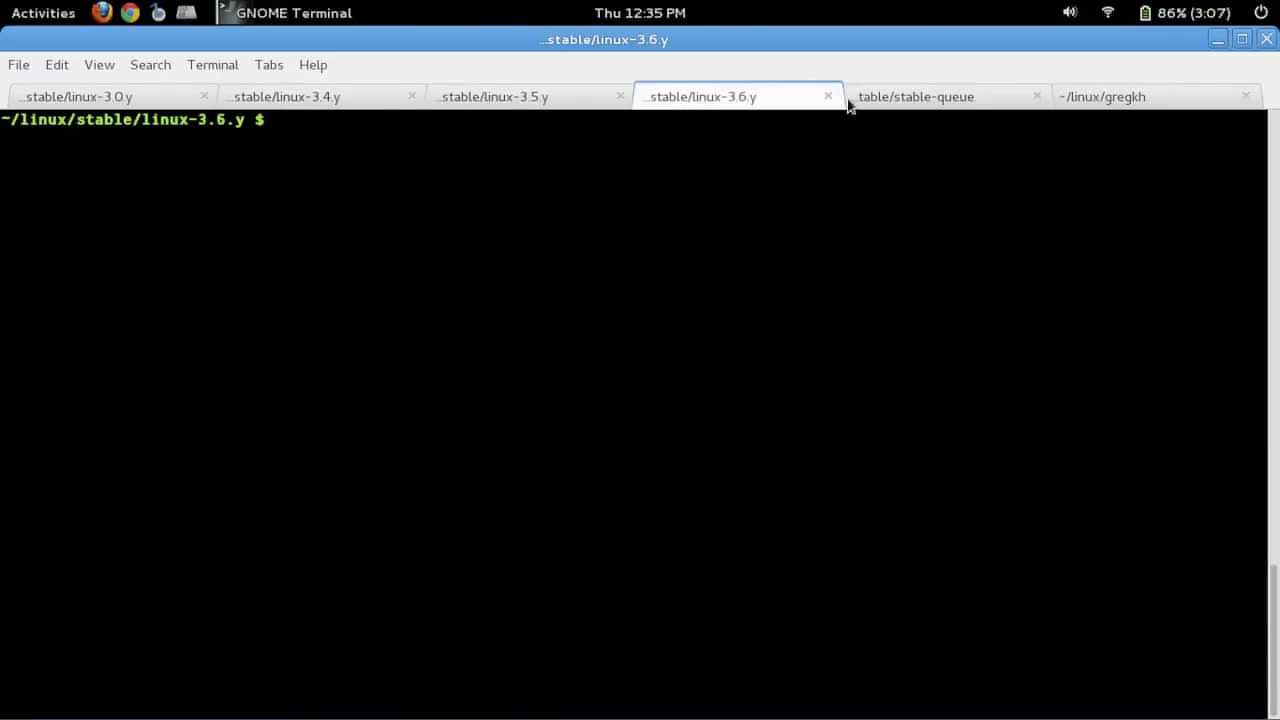
{"action": "left_click", "coordinate": [915, 96]}
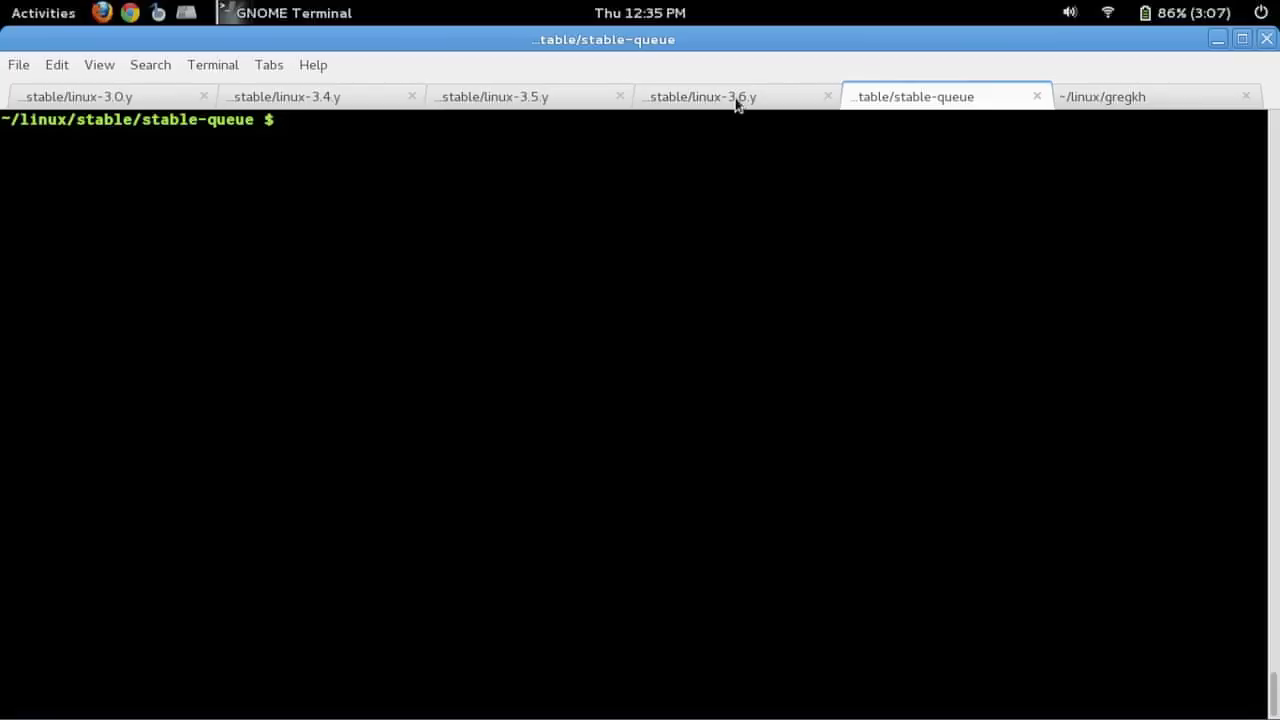
{"action": "left_click", "coordinate": [700, 96]}
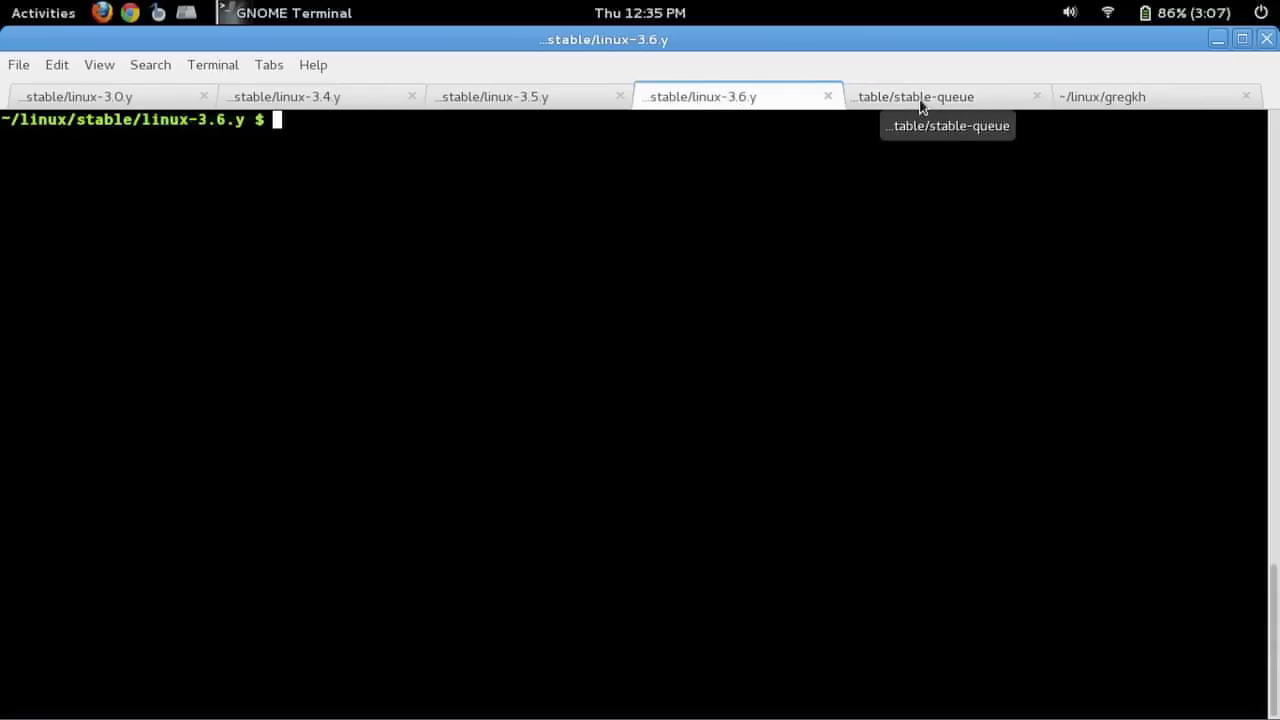
- Run git status in the stable-queue terminal
{"action": "left_click", "coordinate": [915, 96]}
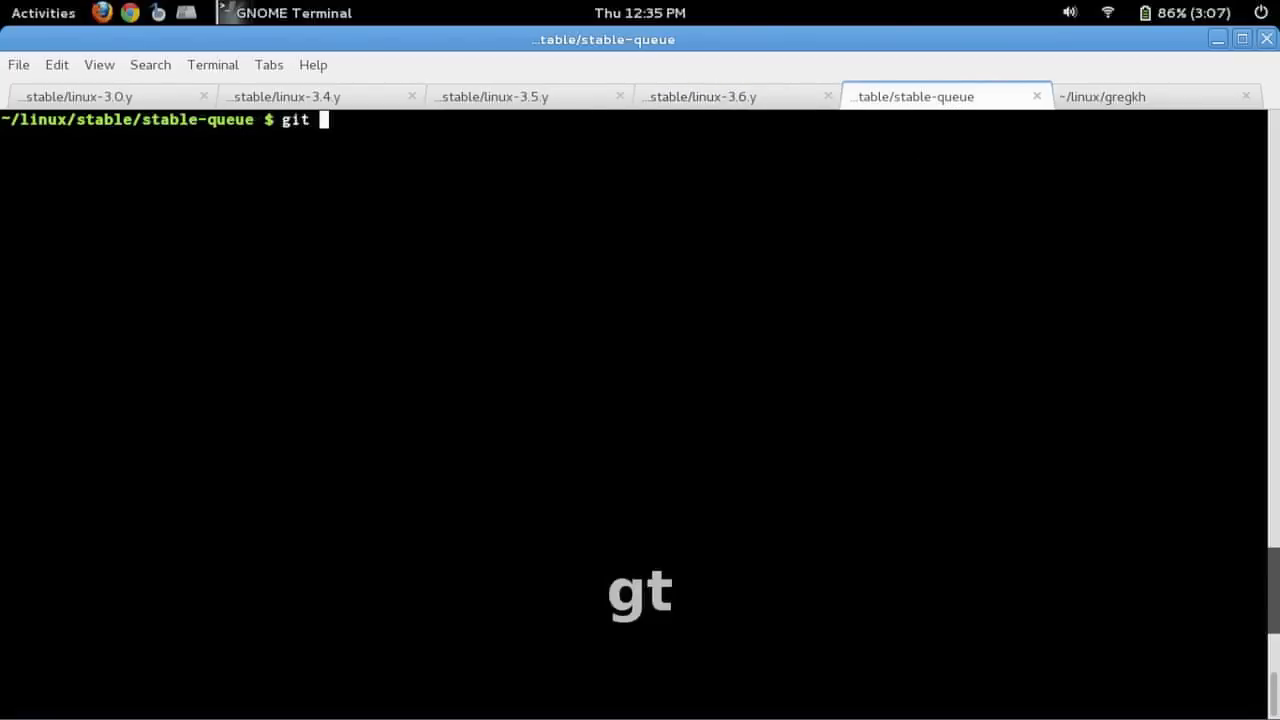
{"action": "type", "text": " status"}
{"action": "key", "text": "Return"}
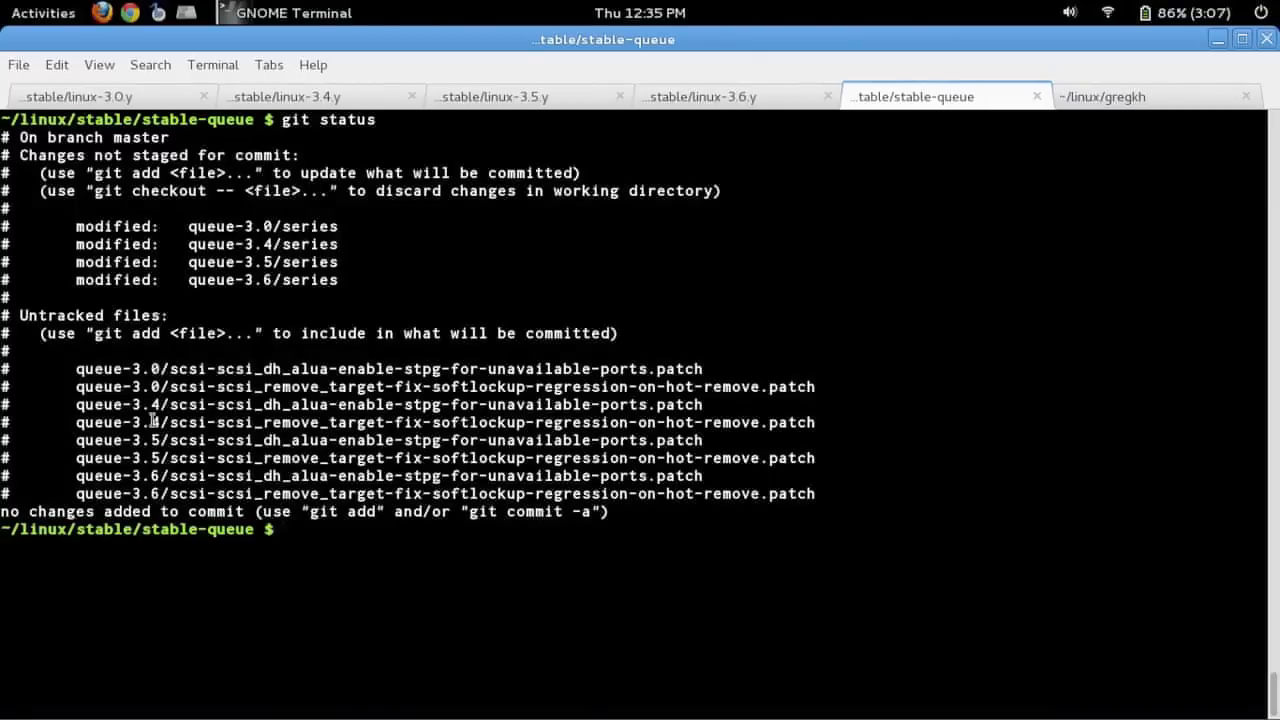
{"action": "type", "text": ".."}
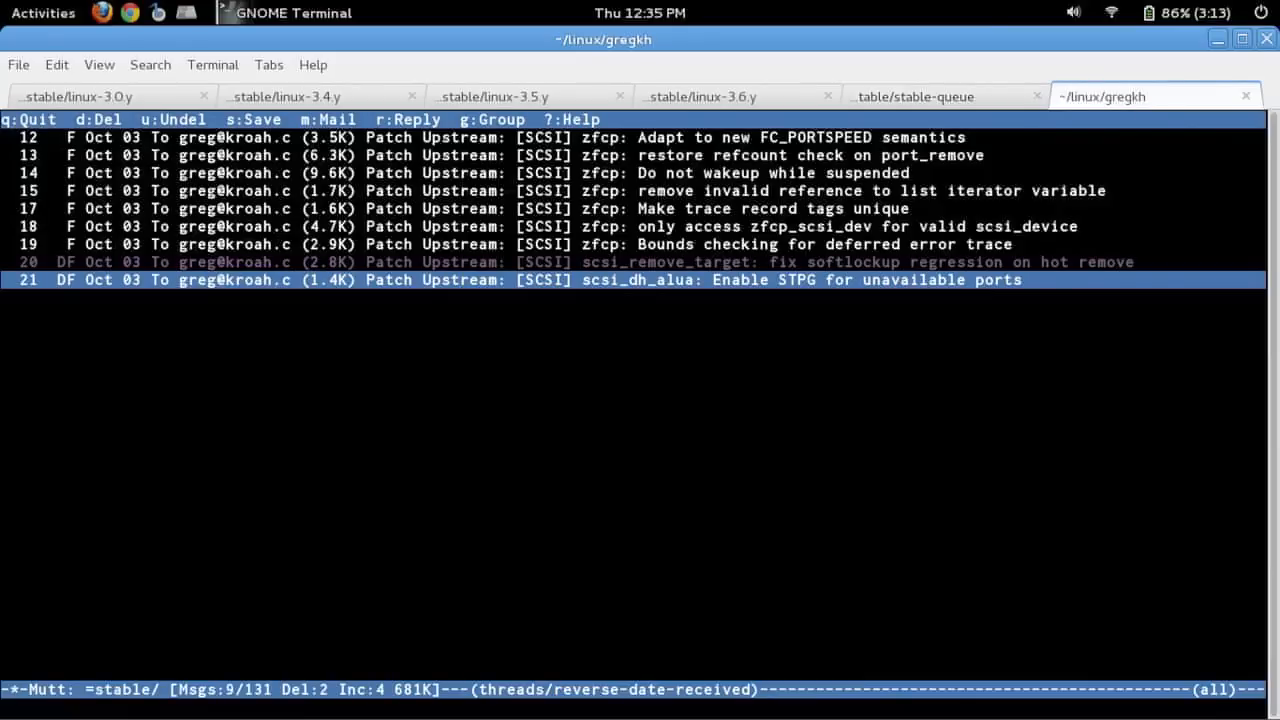
- Quit mutt and submit a 3.6 test build with REMOTE=aws ../scripts/test_stable, answering yes
{"action": "key", "text": "q"}
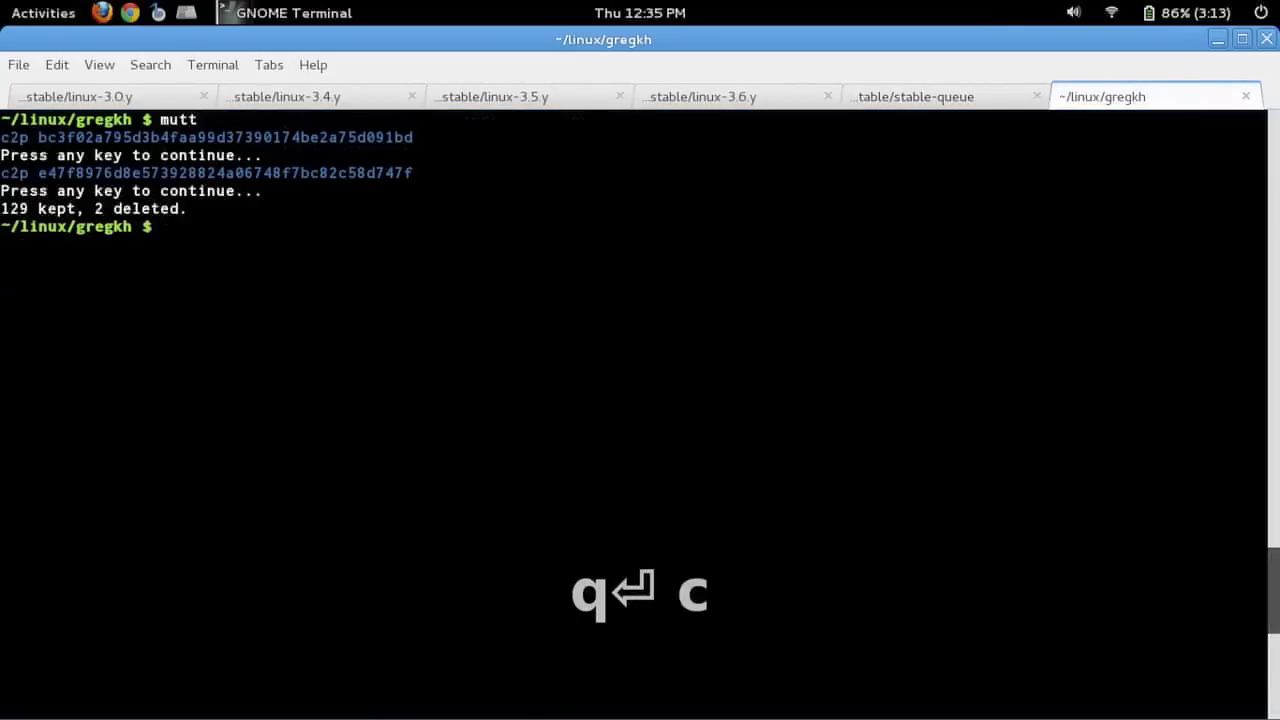
{"action": "type", "text": "cd .."}
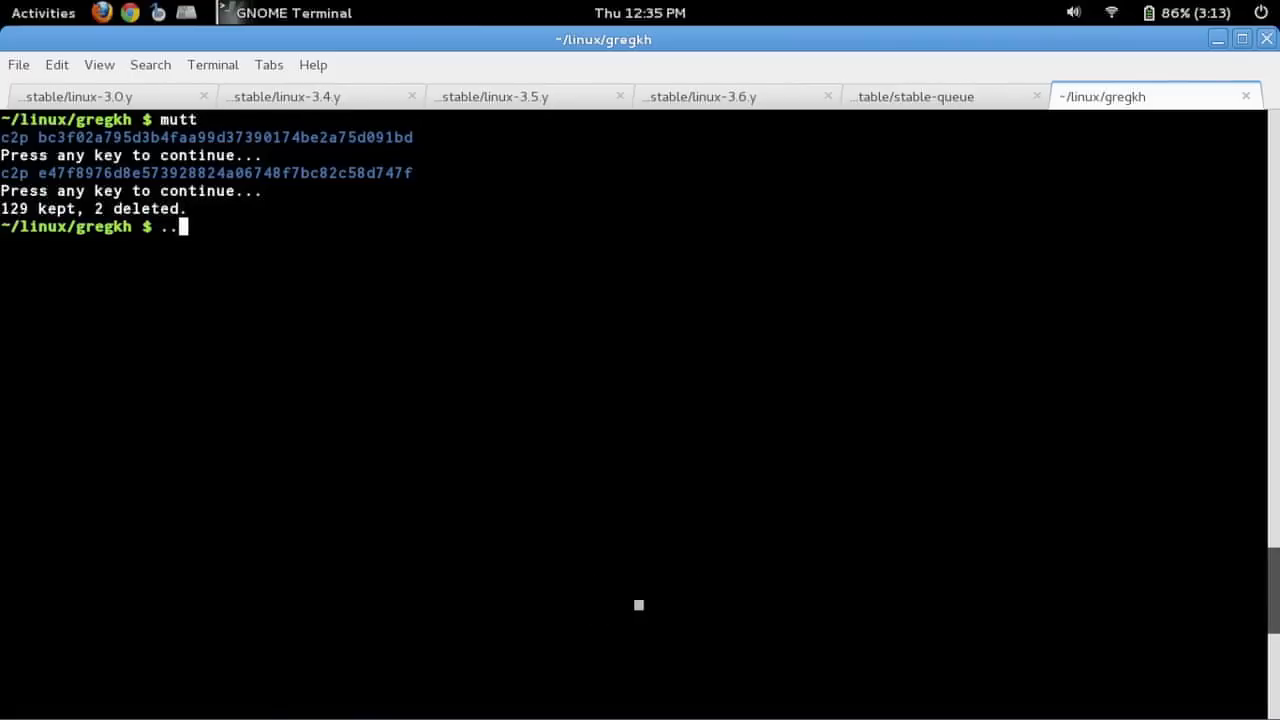
{"action": "type", "text": "REMOTE=aws"}
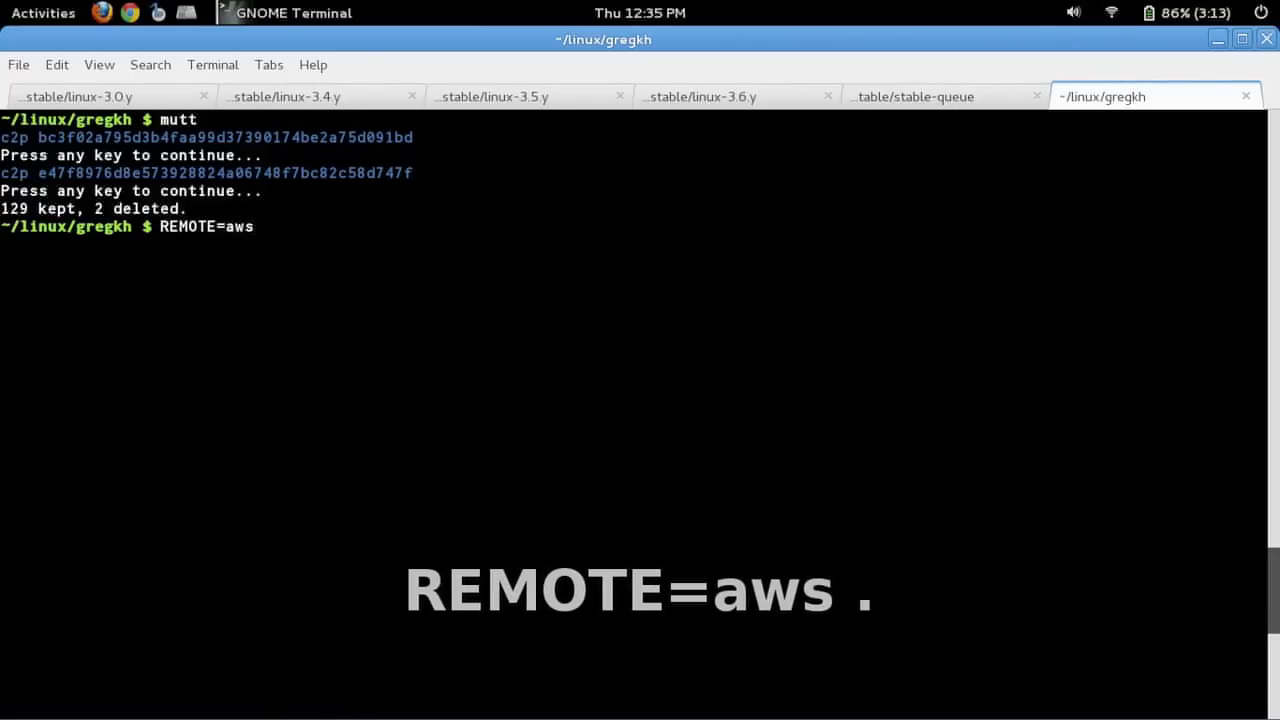
{"action": "type", "text": "../scripts/"}
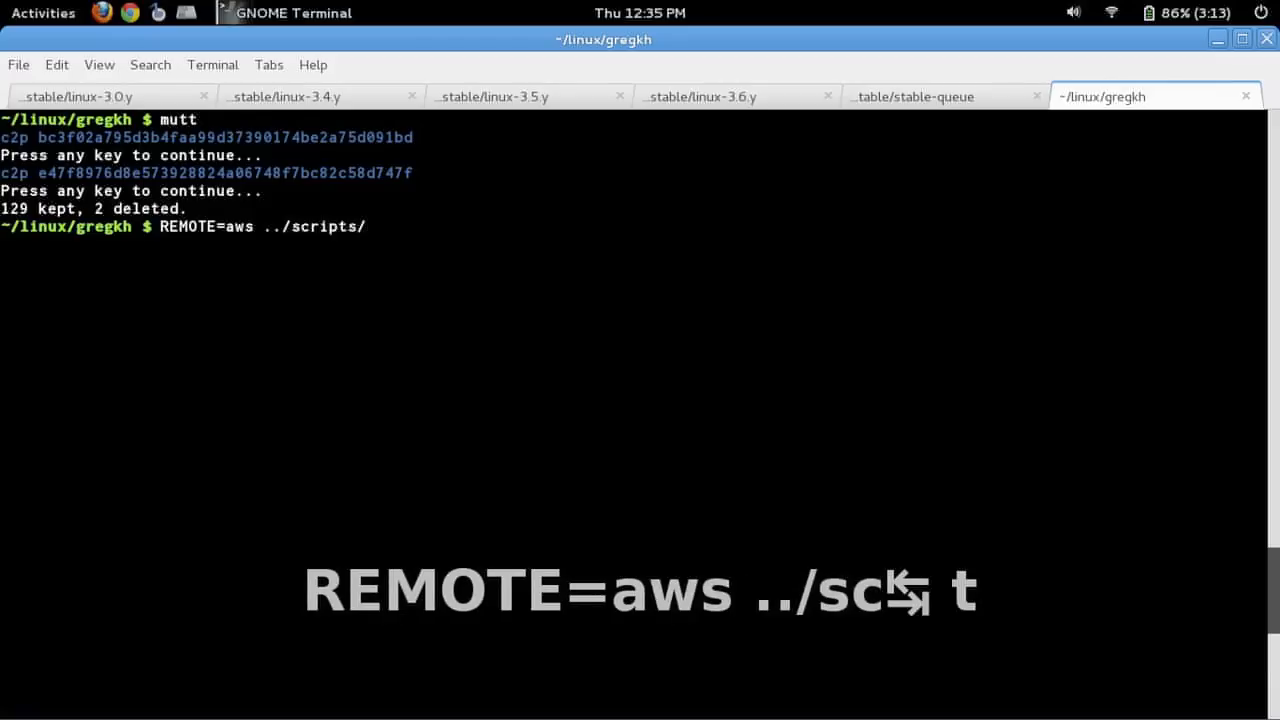
{"action": "type", "text": "test_stable 3."}
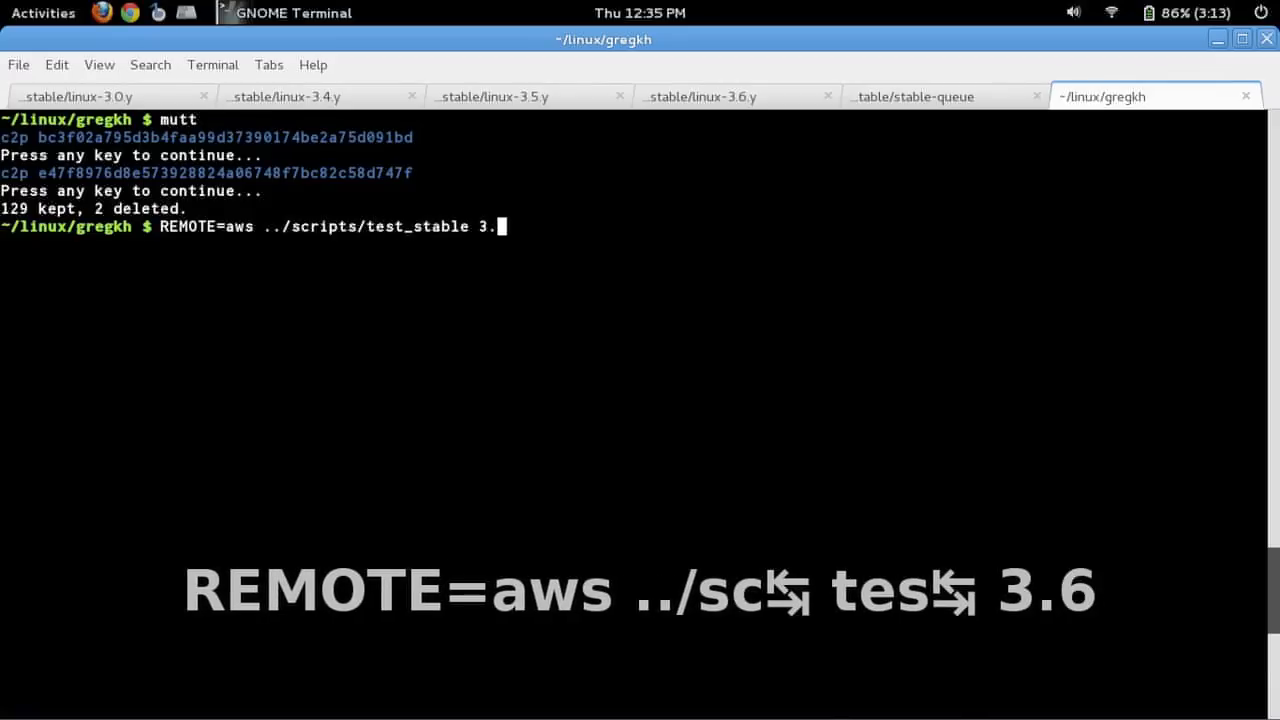
{"action": "type", "text": "6"}
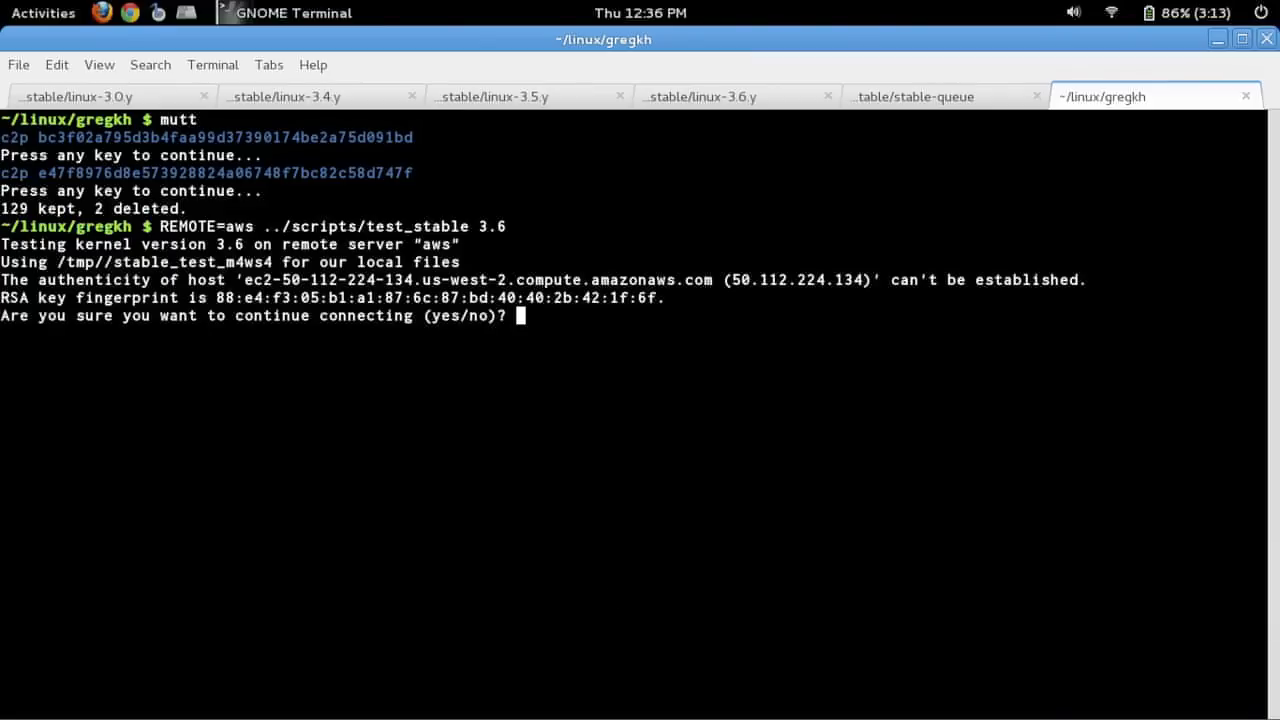
{"action": "type", "text": "yes"}
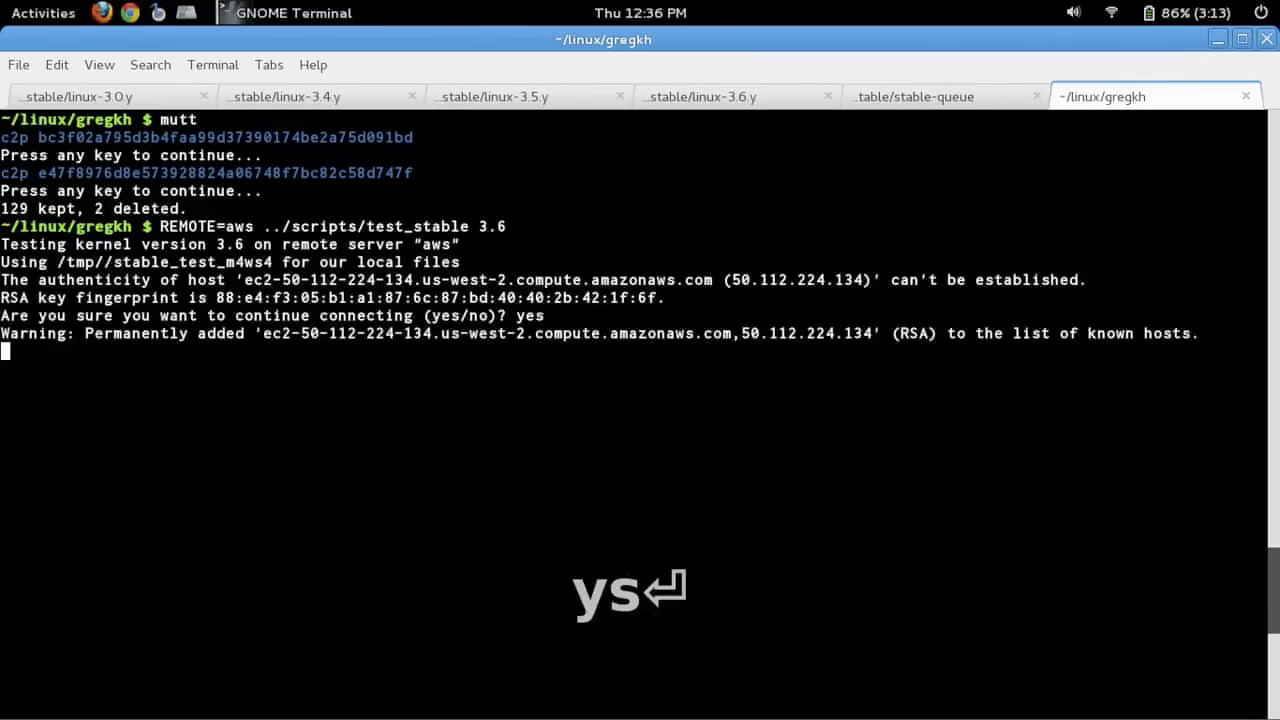
{"action": "key", "text": "Return"}
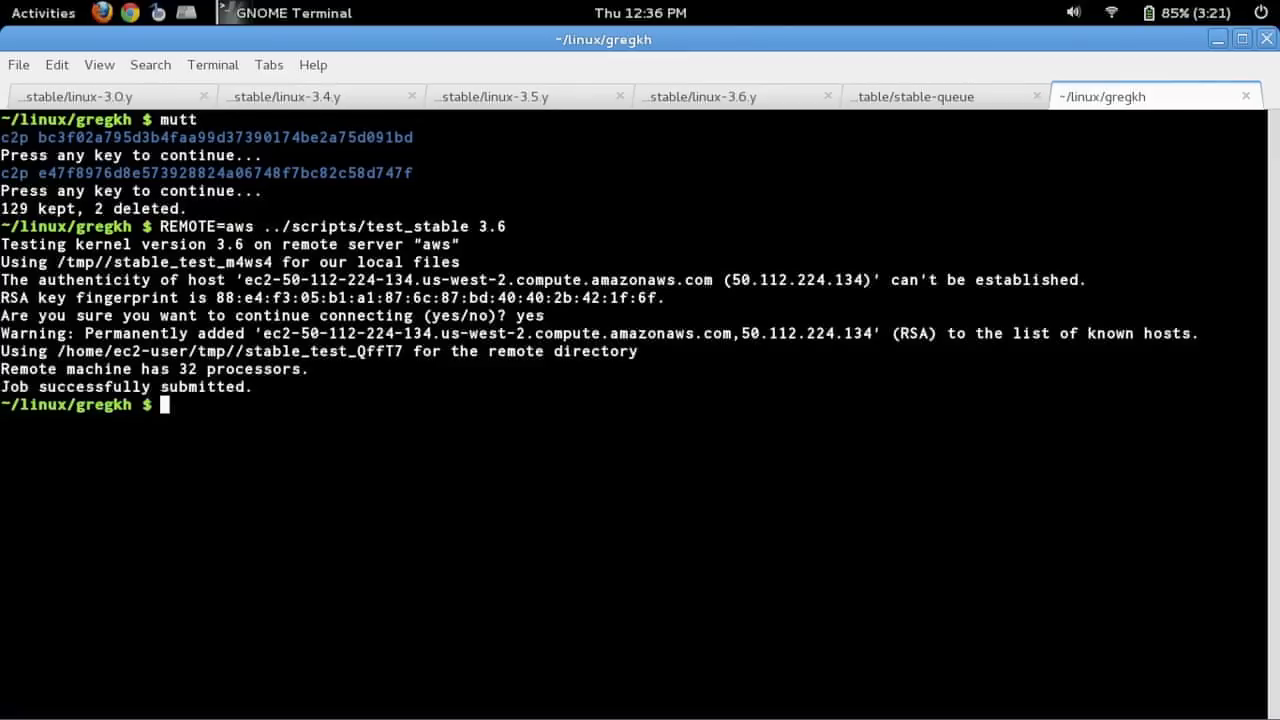
{"action": "mouse_move", "coordinate": [917, 96]}
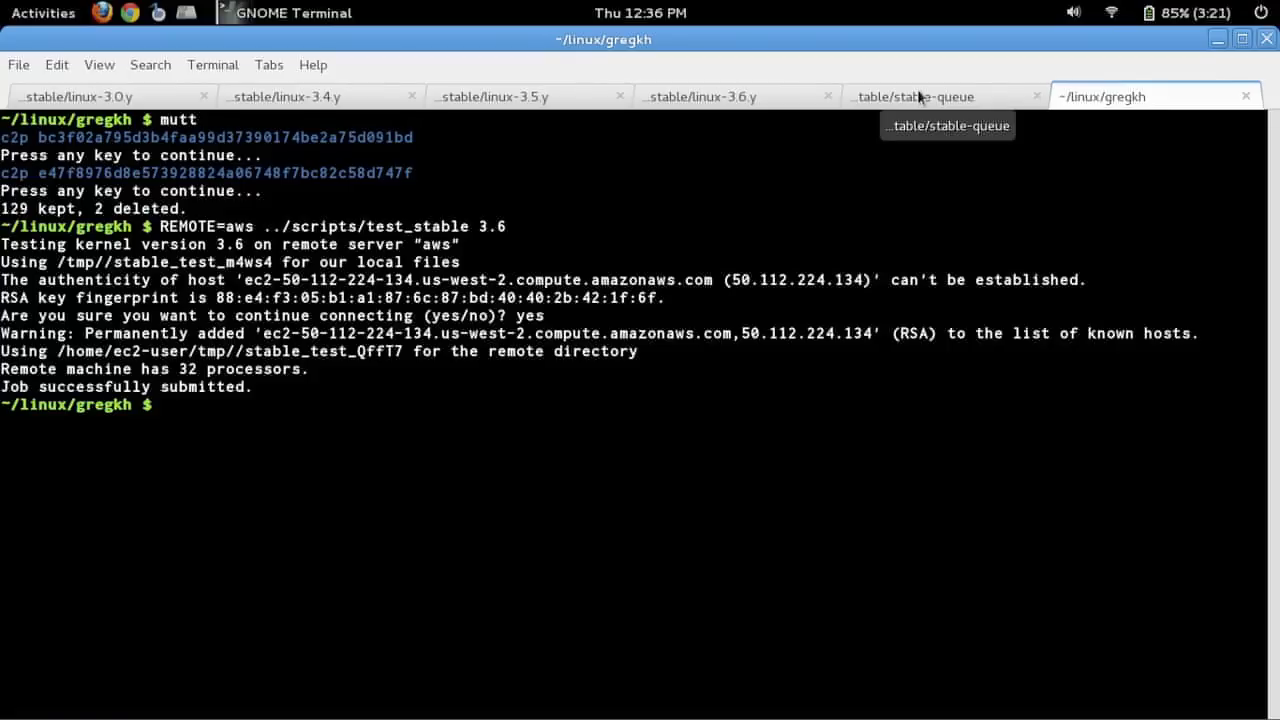
- Commit and push the 3.0 queue with ../do_it_all, then start the 3.4 queue
{"action": "left_click", "coordinate": [913, 96]}
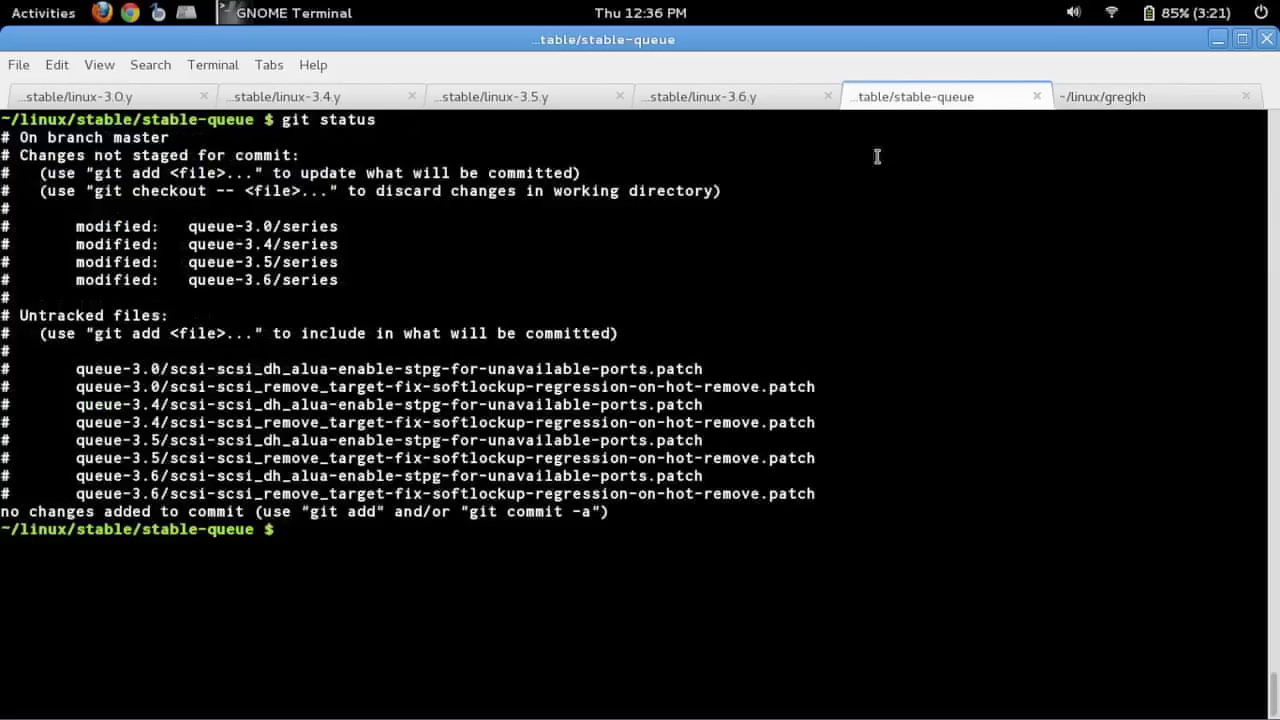
{"action": "type", "text": "../d"}
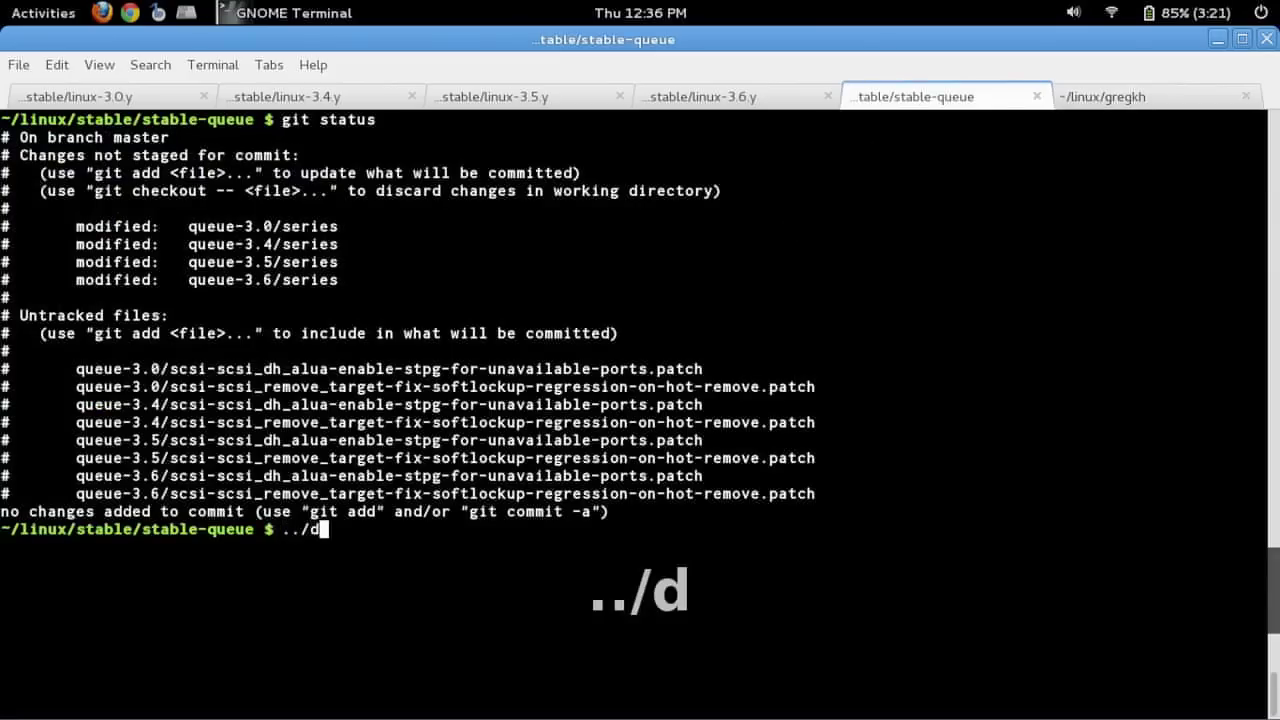
{"action": "type", "text": "o_it_all 3."}
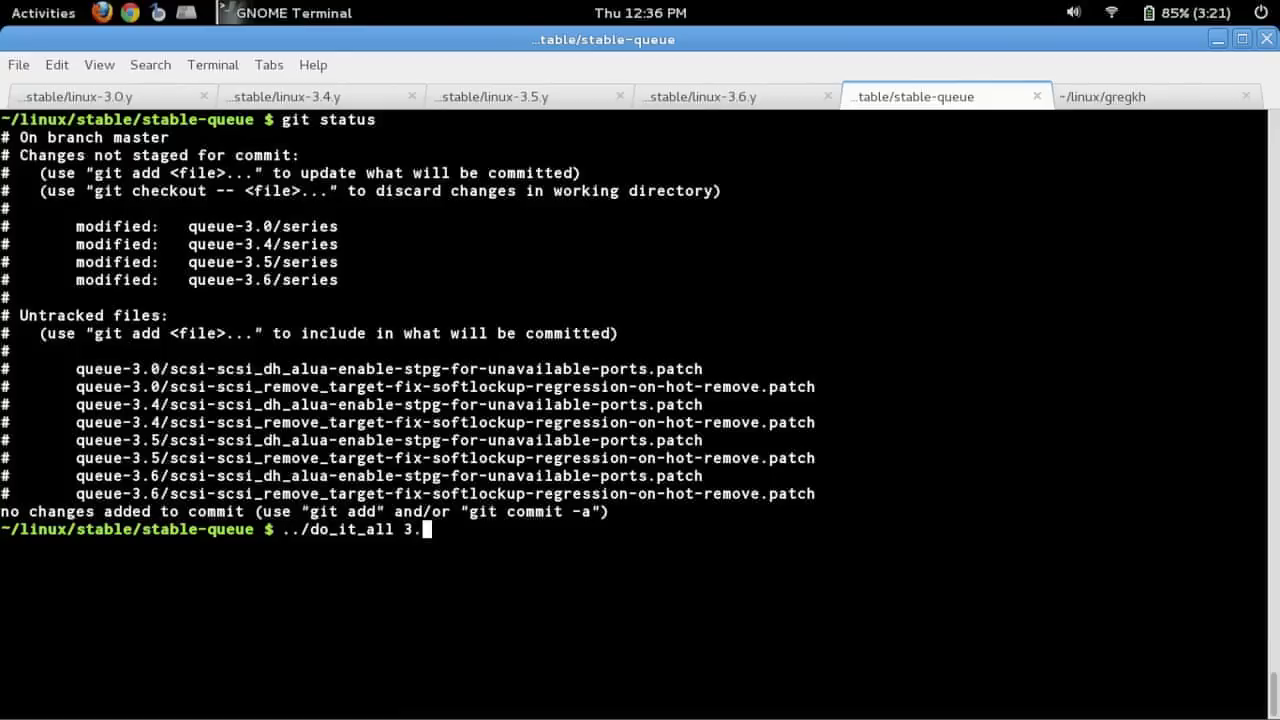
{"action": "type", "text": "0"}
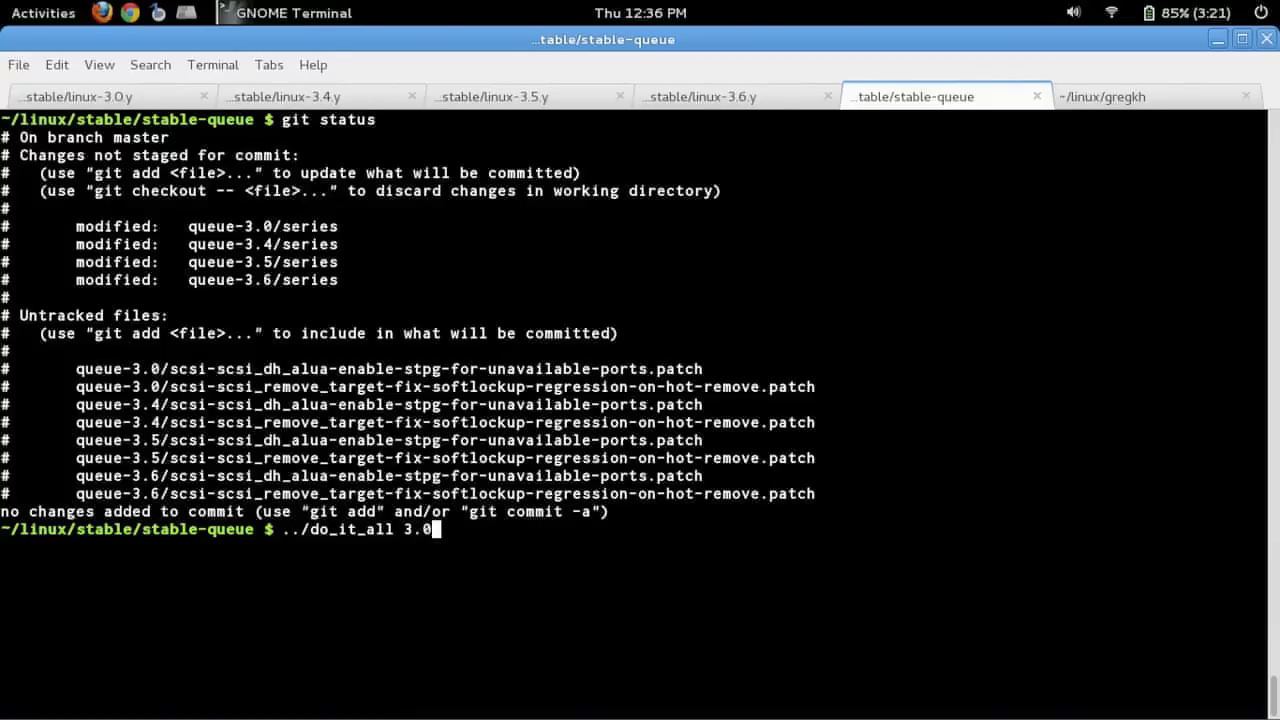
{"action": "key", "text": "Return"}
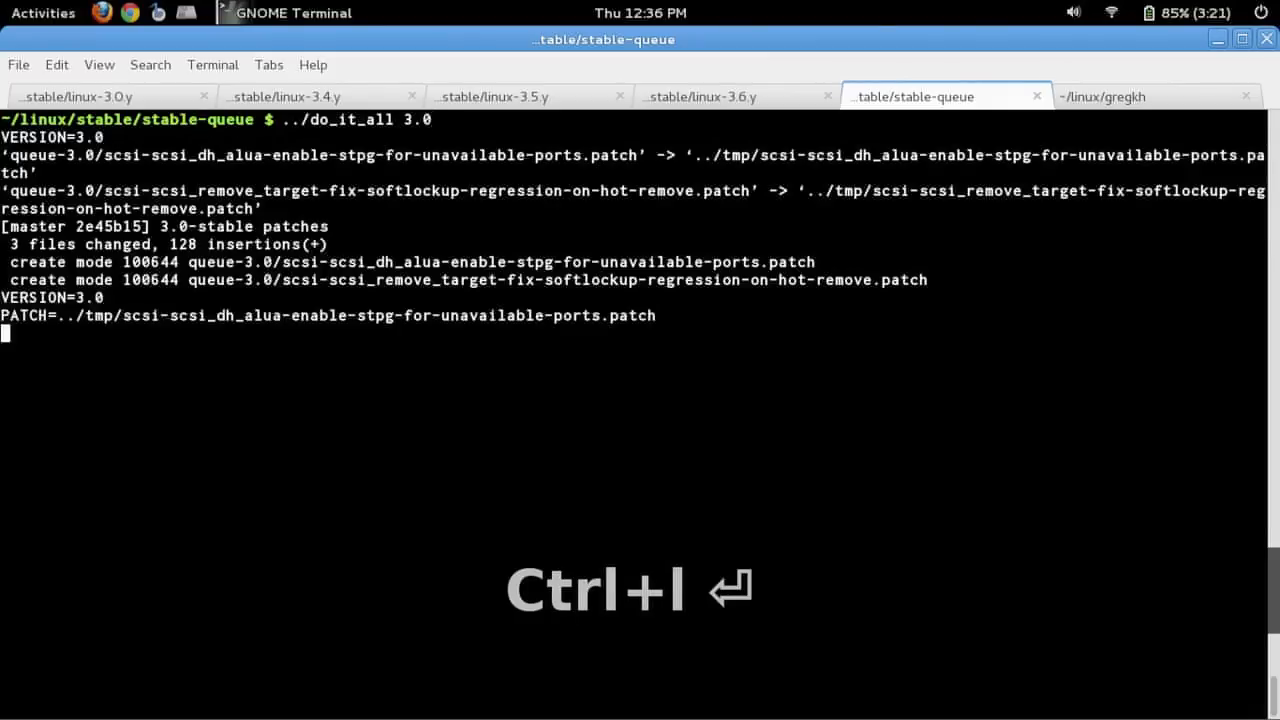
{"action": "key", "text": "Return"}
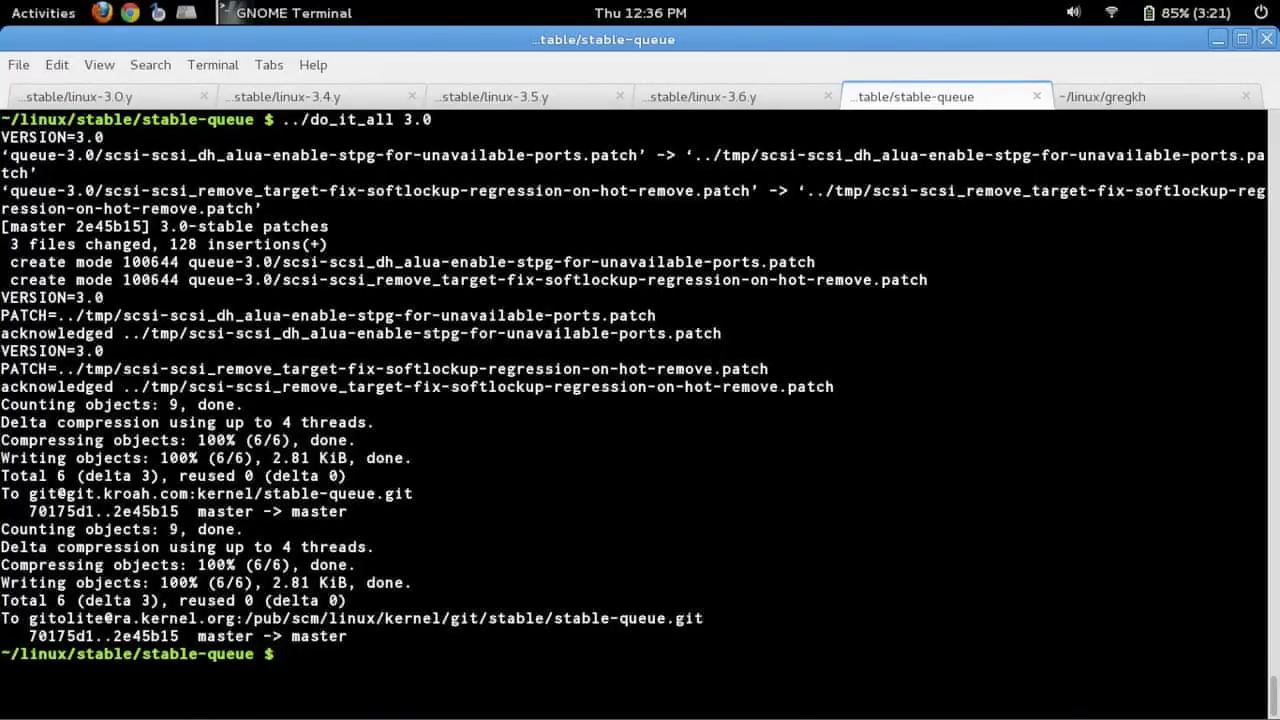
{"action": "key", "text": "ctrl+l"}
{"action": "type", "text": "../do_it_all 3.4"}
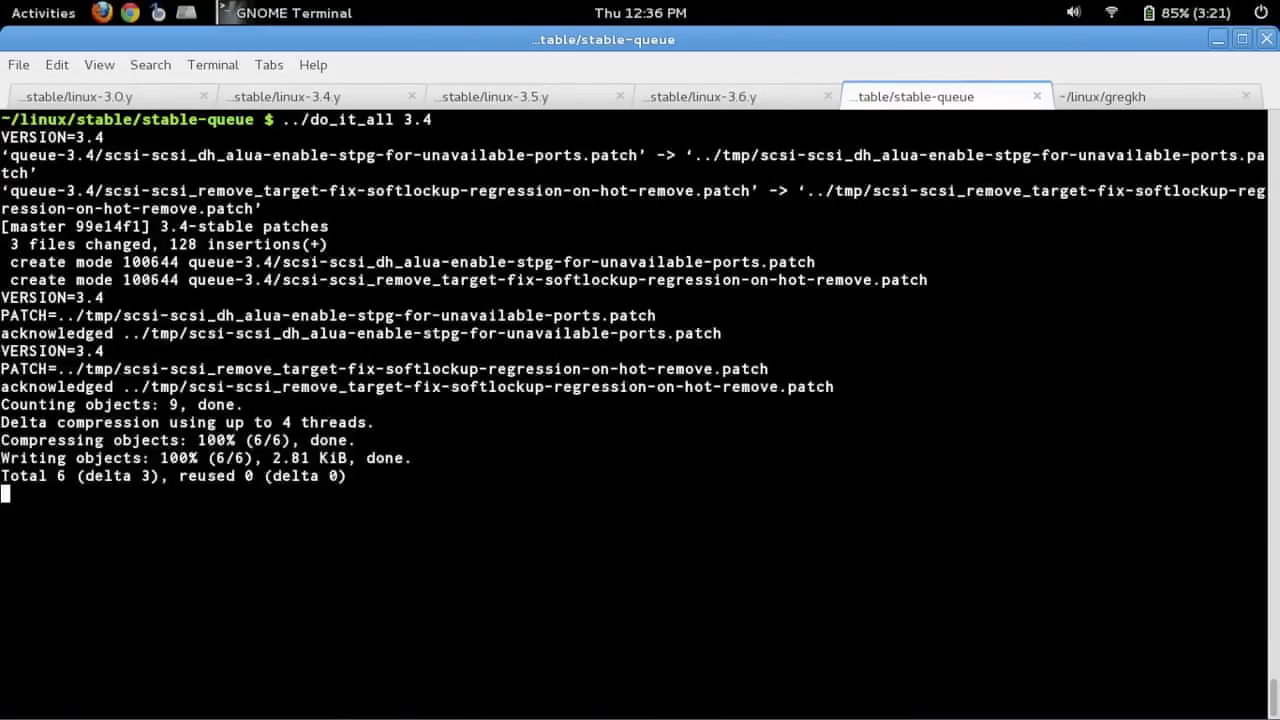
- Clear the screen and commit the 3.6 queue's patches with ../do_it_all 3.6
{"action": "key", "text": "ctrl+l"}
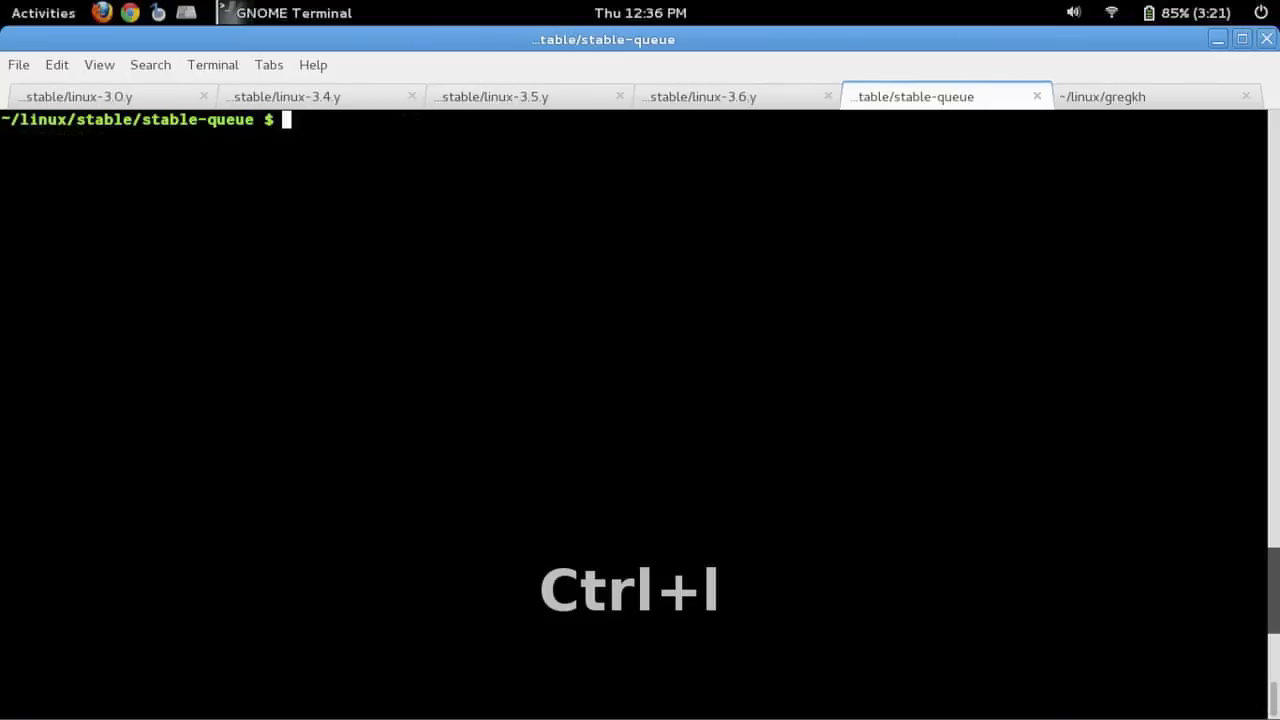
{"action": "type", "text": "../do_it_all 3.6"}
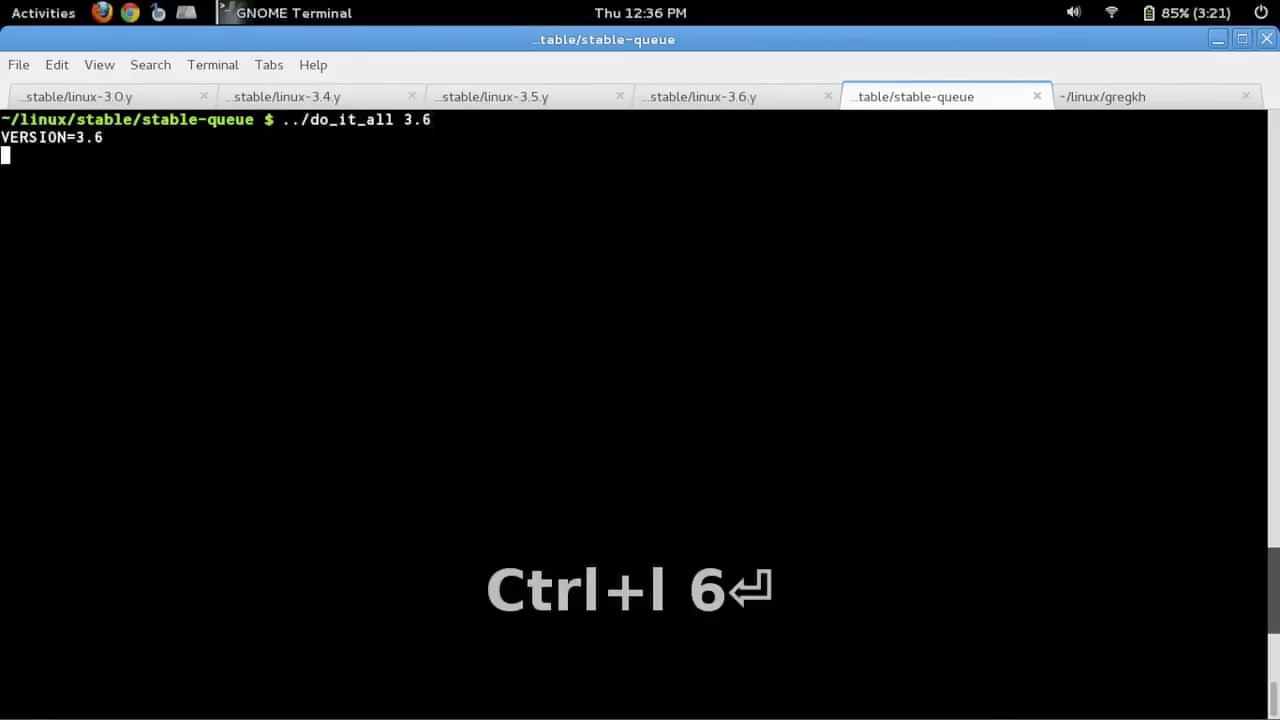
{"action": "key", "text": "Return"}
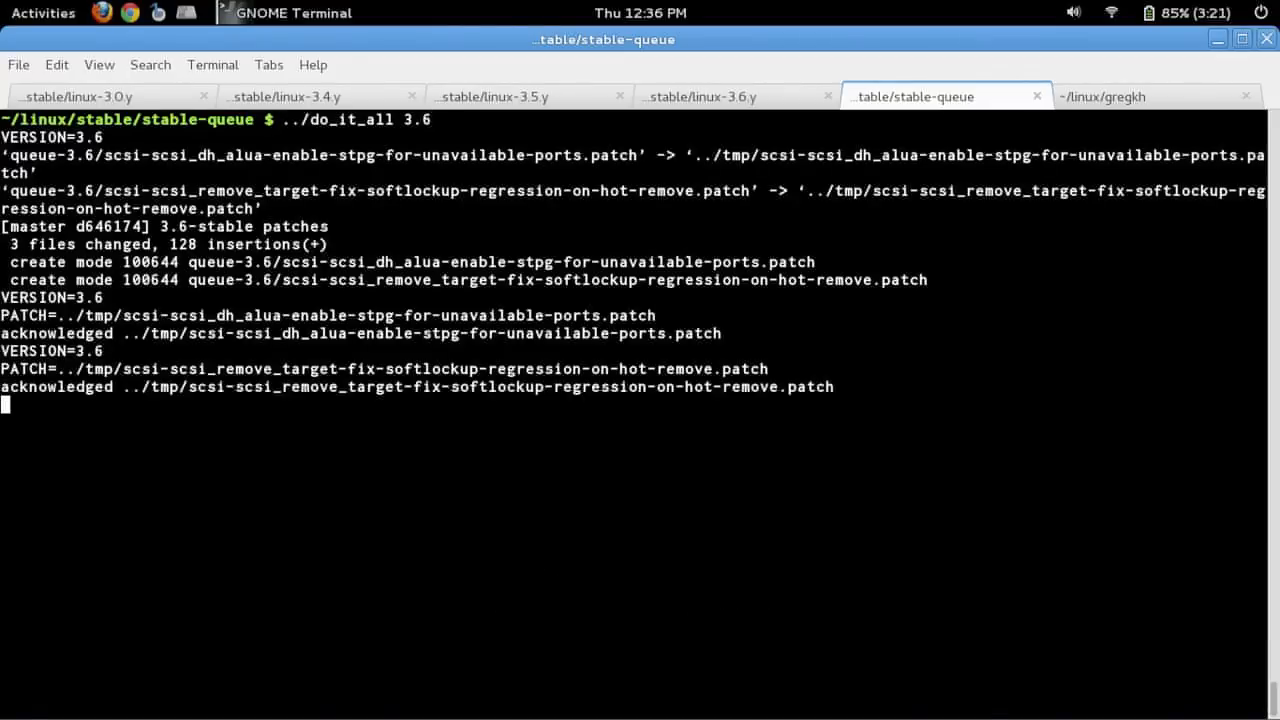
- Check git status, then start ../do_it_all for the 3.5 queue
{"action": "key", "text": "ctrl+l"}
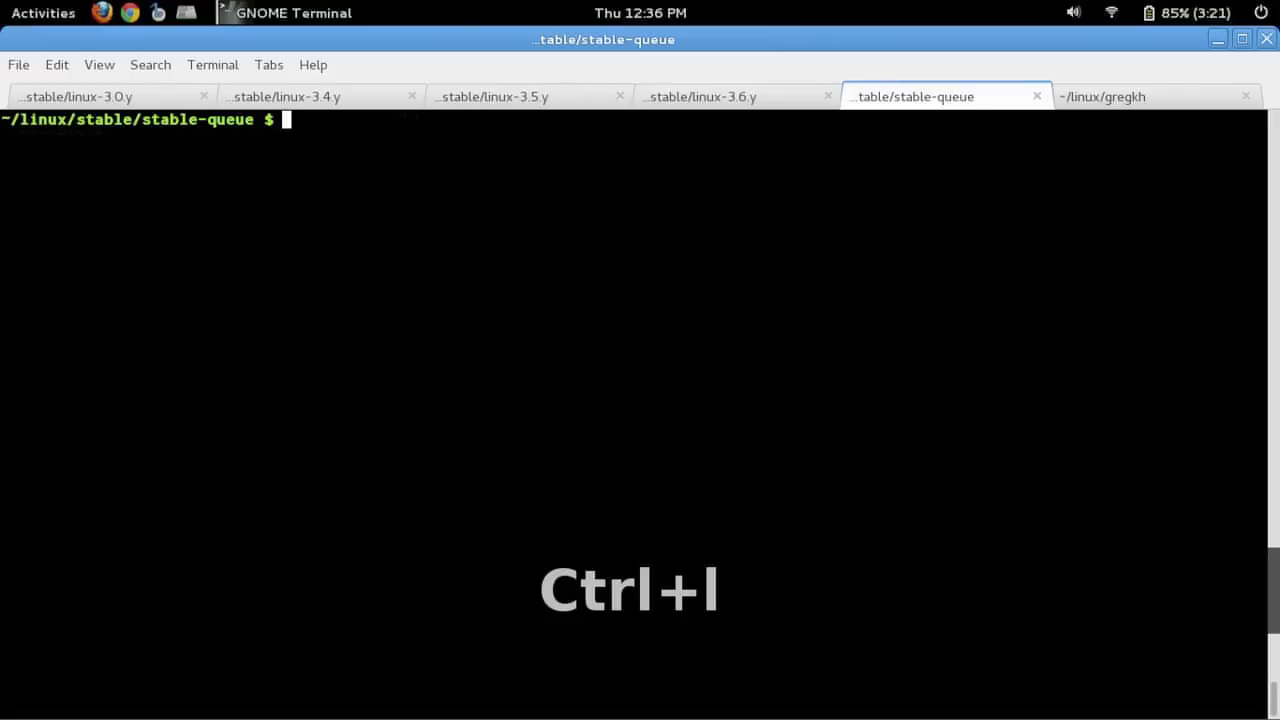
{"action": "type", "text": "git status"}
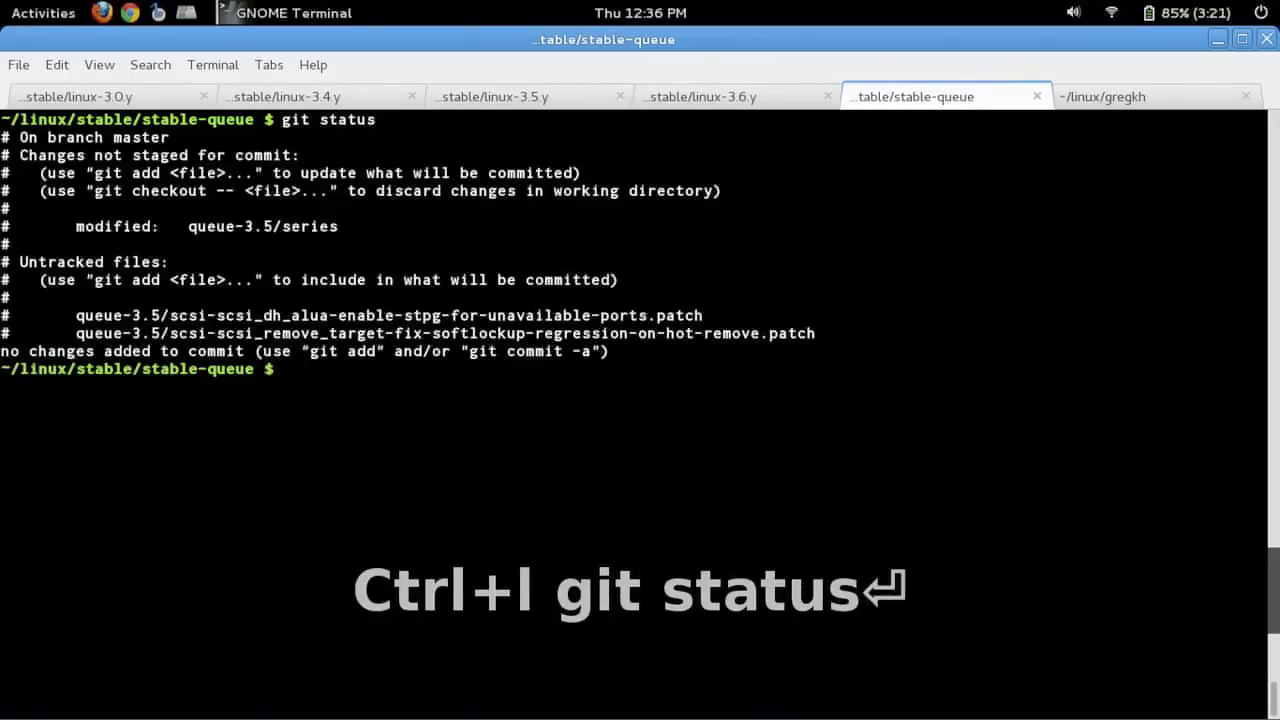
{"action": "type", "text": "../do_it_all 3."}
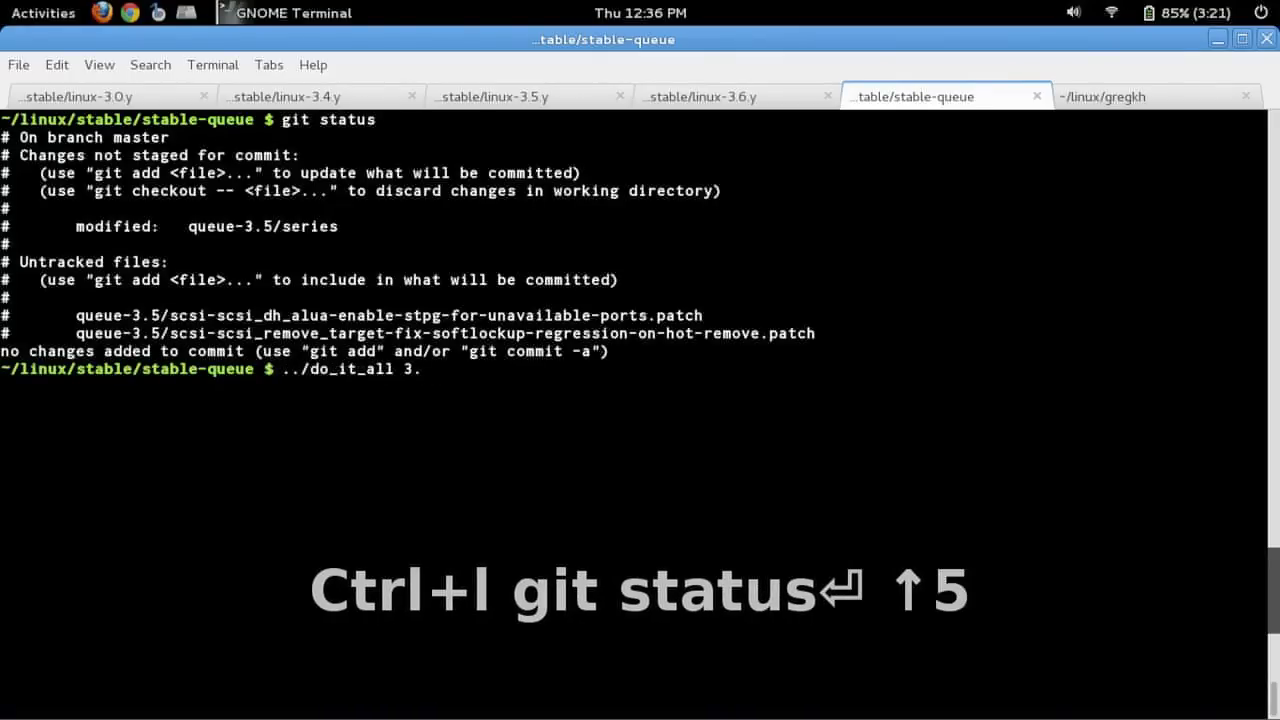
{"action": "key", "text": "ctrl+l"}
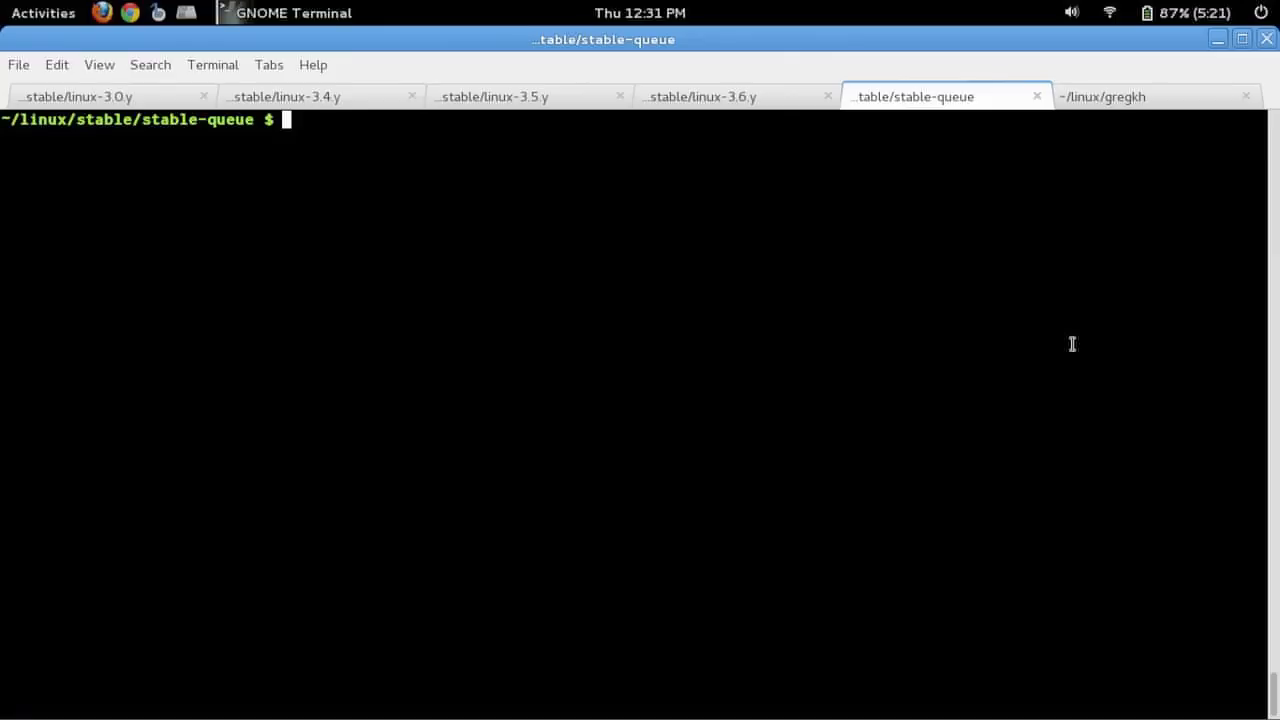